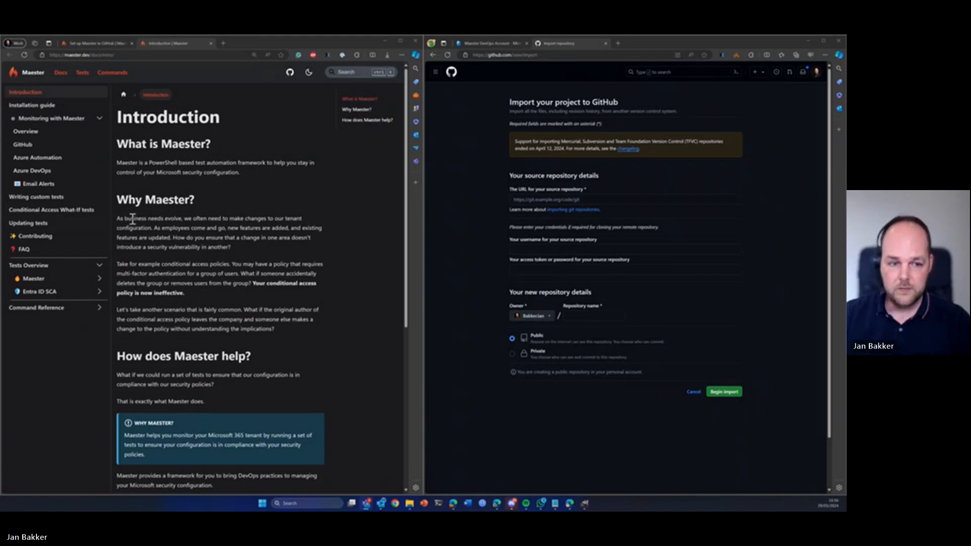
- Open the Maester 'Set up Maester in GitHub' guide at the repository import steps
click(23, 145)
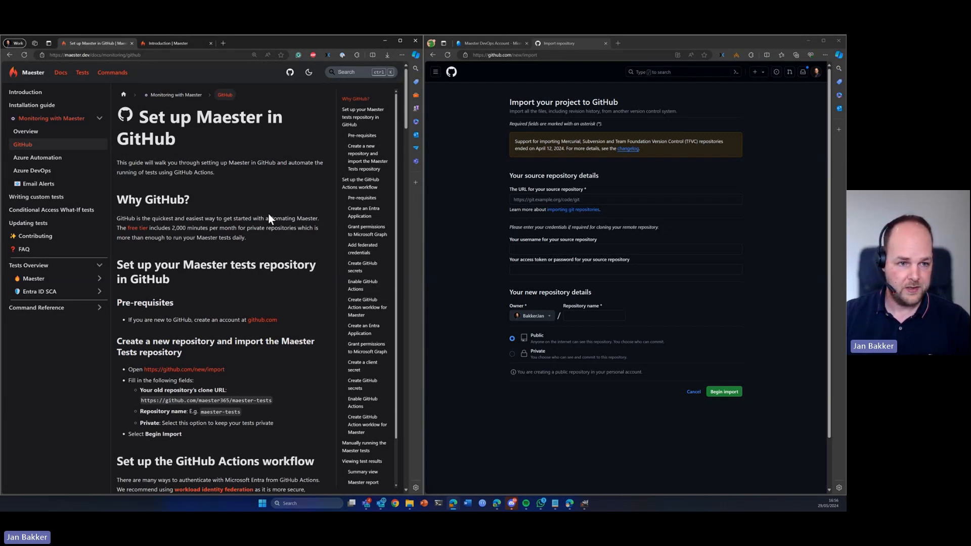
scroll(down, 3)
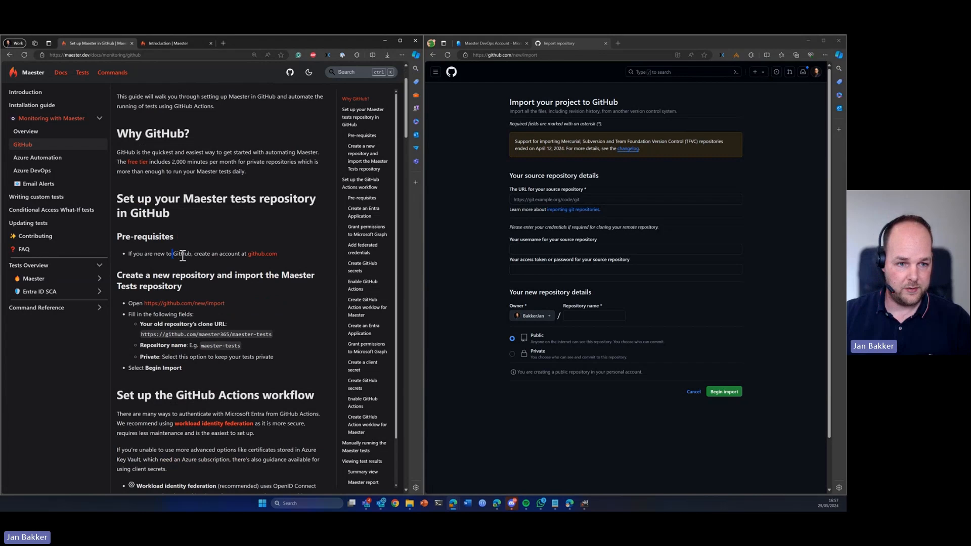
mouse_move(638, 174)
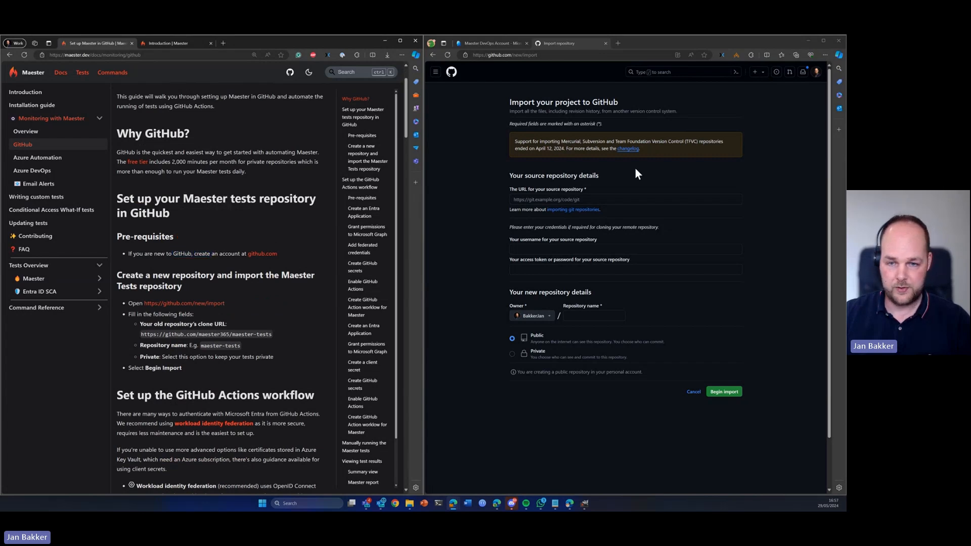
scroll(down, 3)
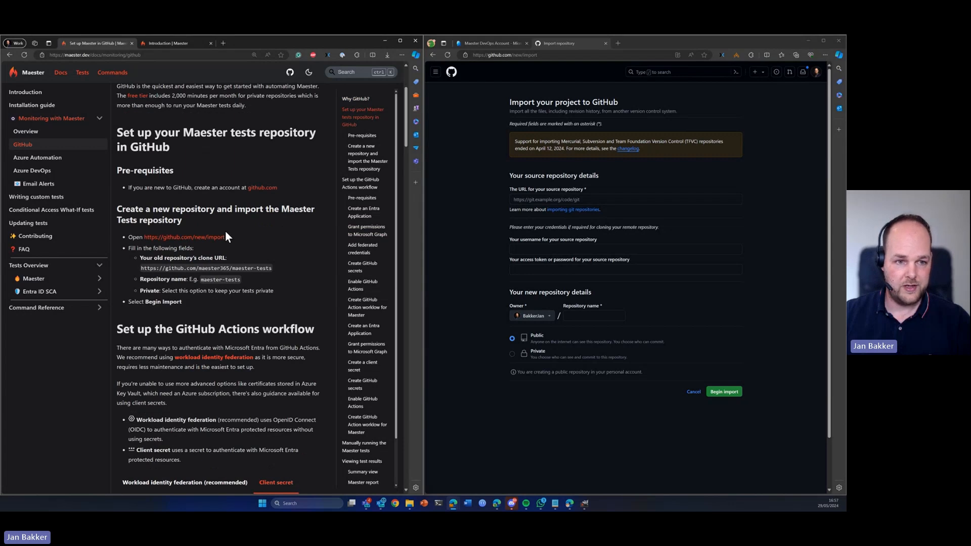
mouse_move(242, 223)
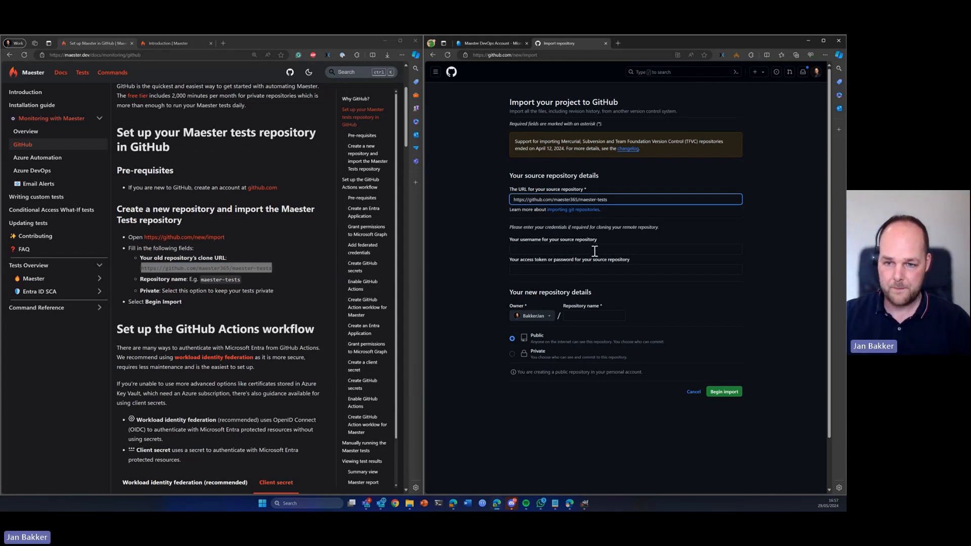
mouse_move(192, 303)
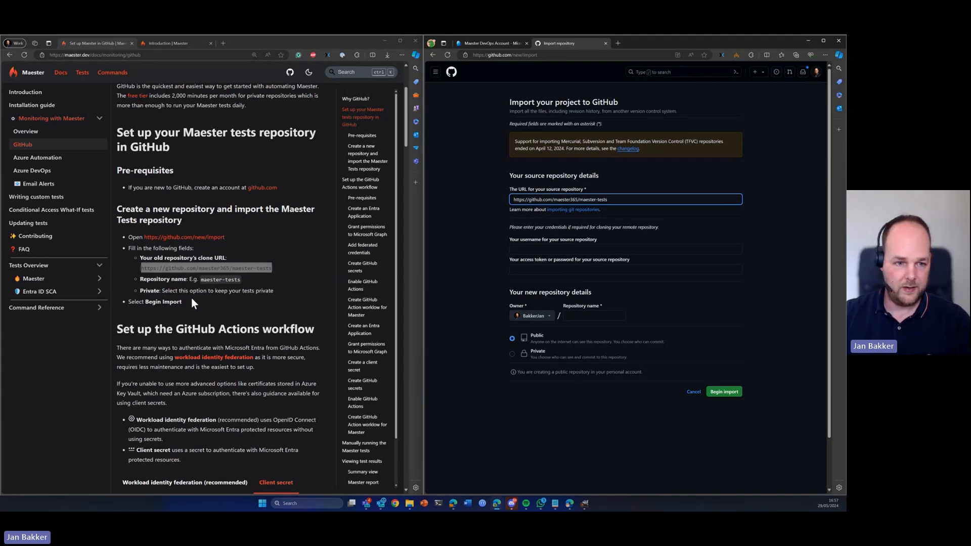
- Import maester365/maester-tests into a new private repository named maester-tests
double_click(219, 280)
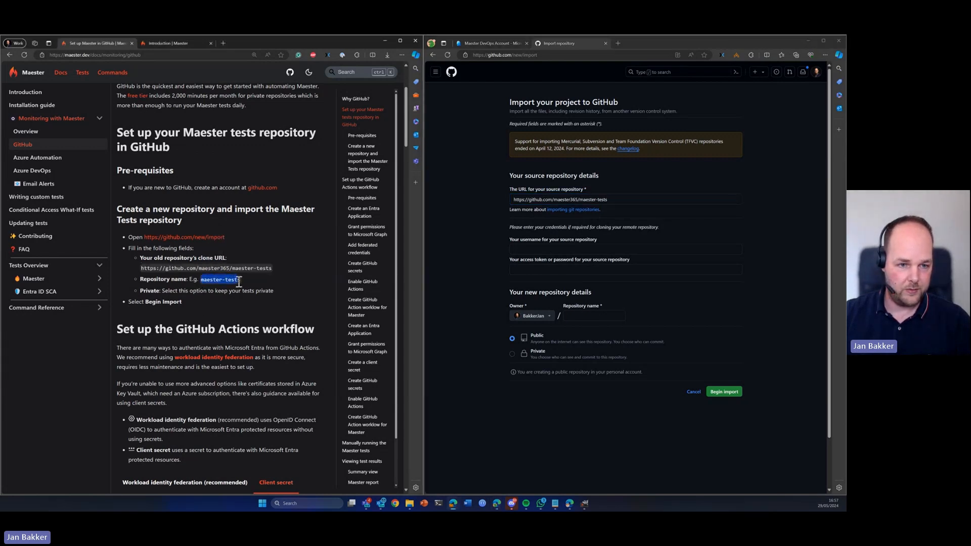
text(maester-tests)
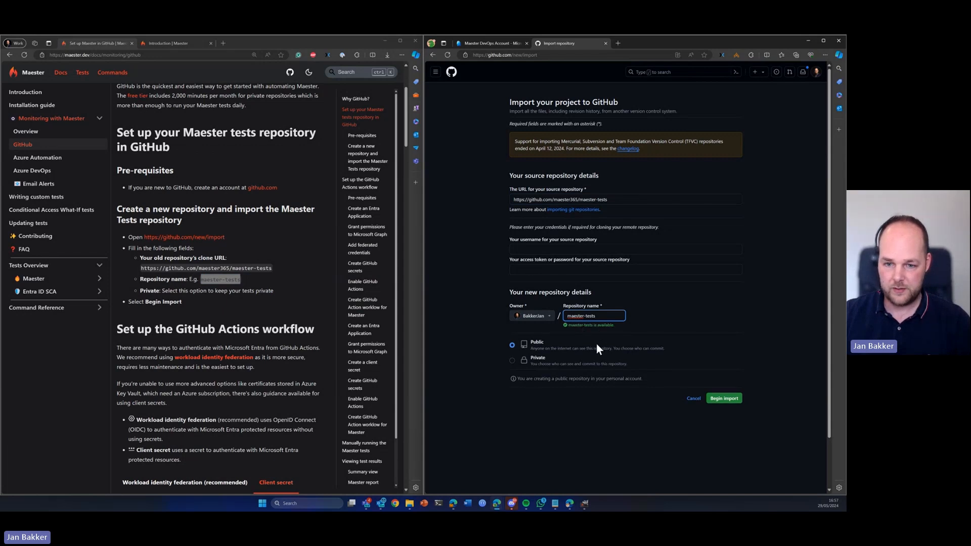
click(511, 361)
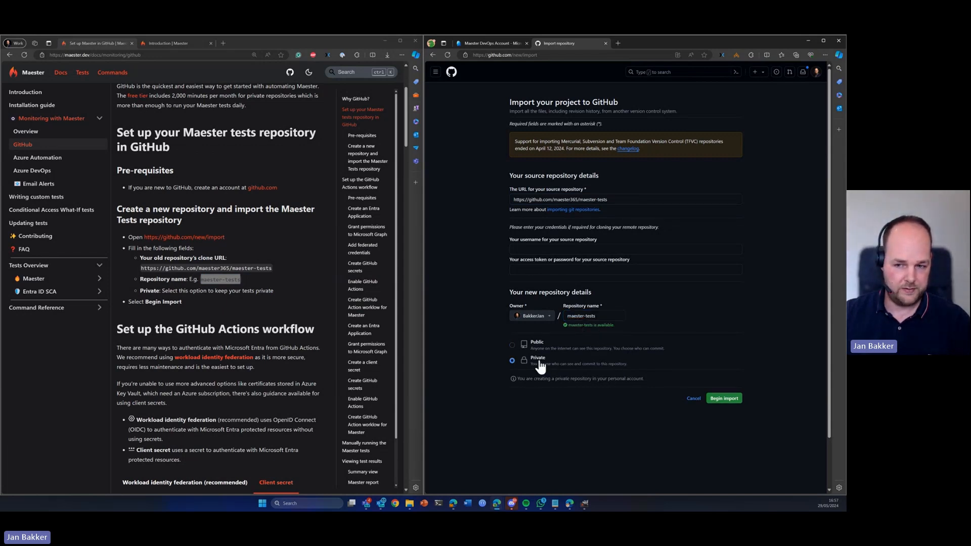
click(723, 398)
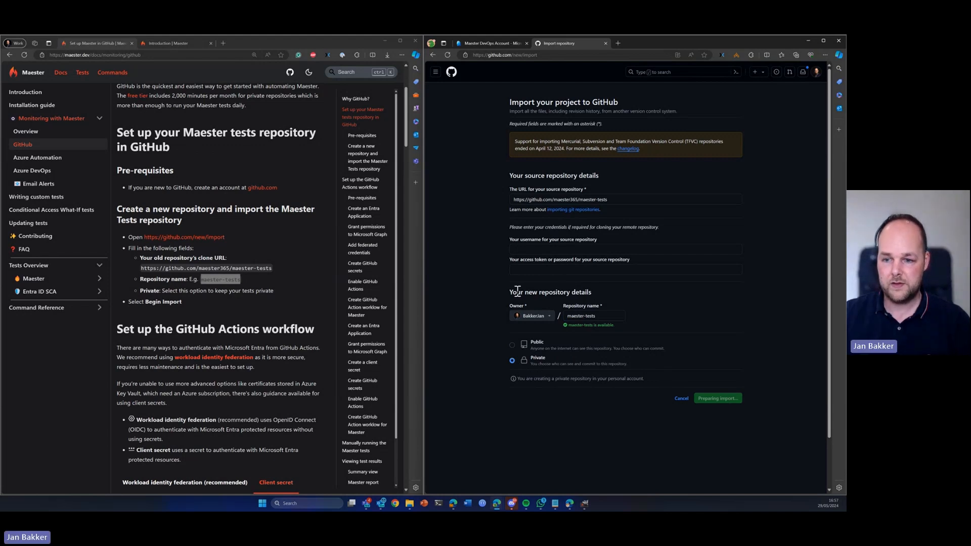
click(717, 398)
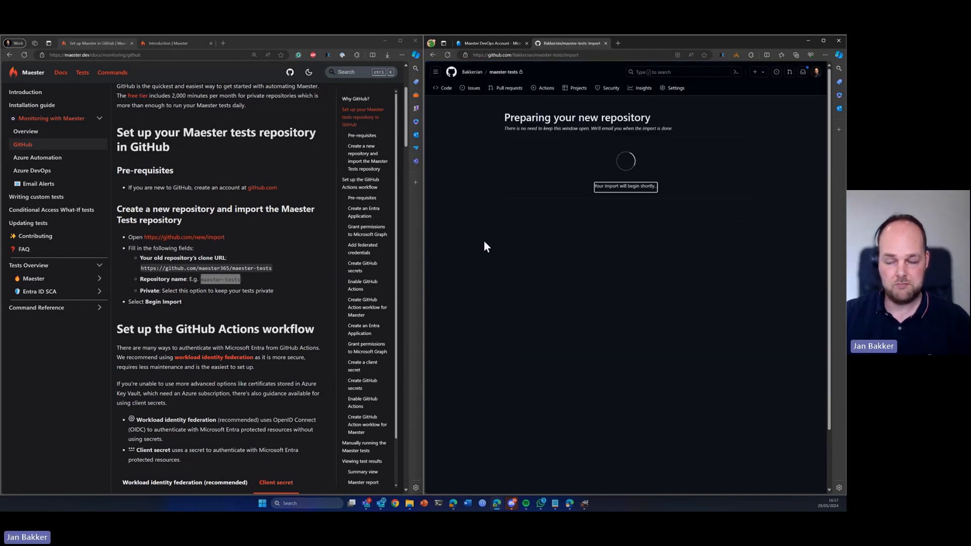
mouse_move(254, 289)
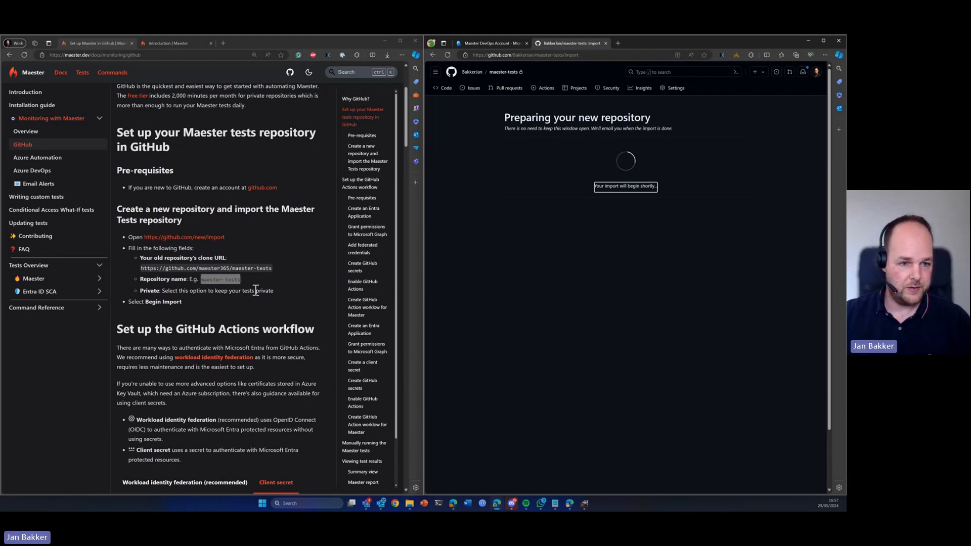
- Scroll the guide to the Client secret tab's Create an Entra Application section
scroll(down, 3)
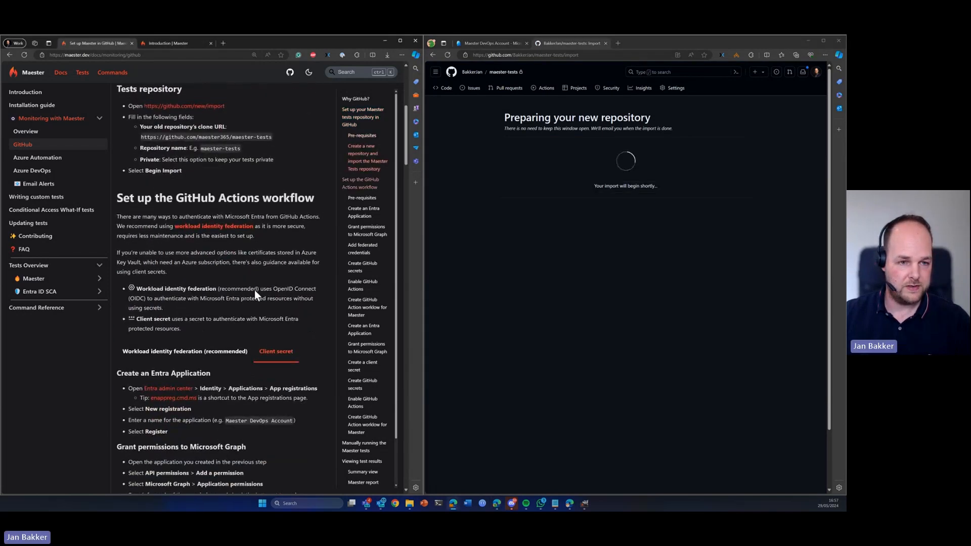
scroll(down, 3)
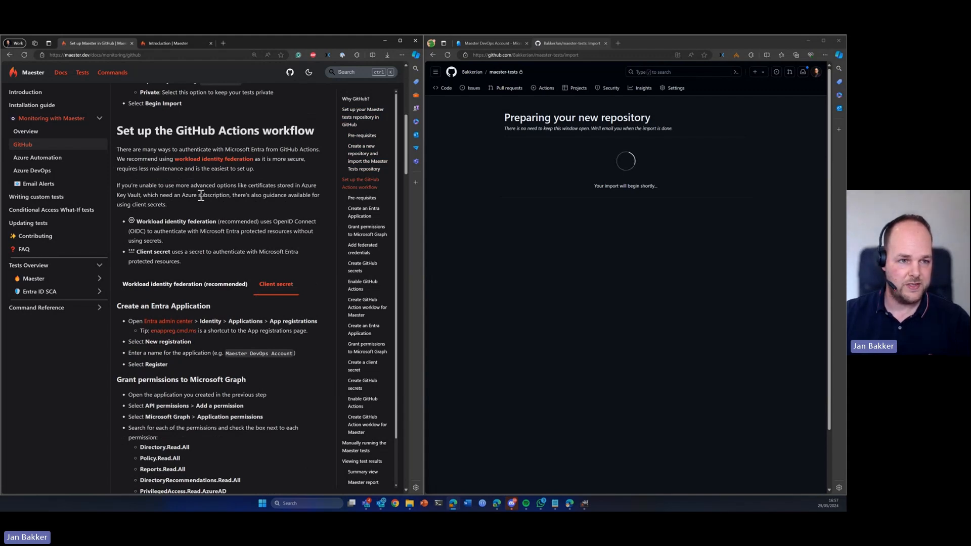
mouse_move(229, 184)
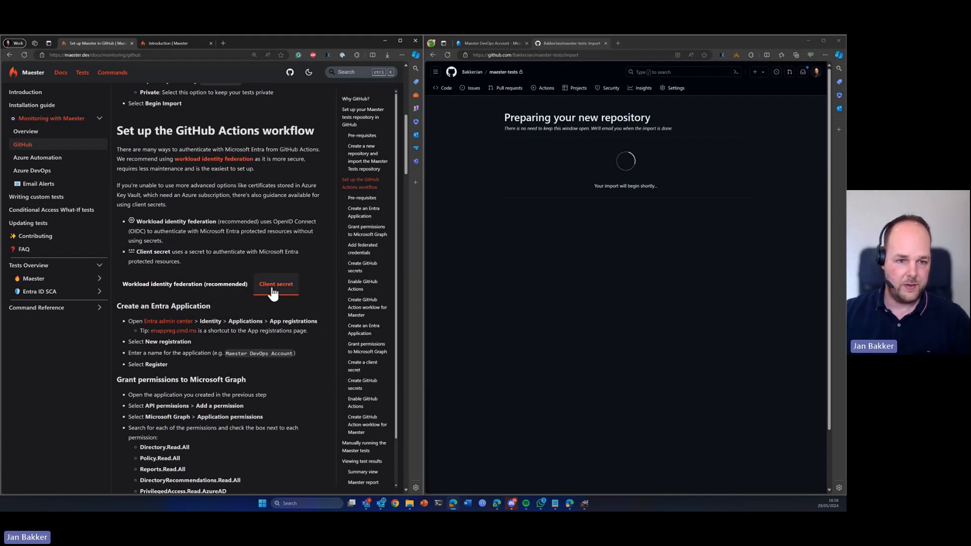
scroll(down, 3)
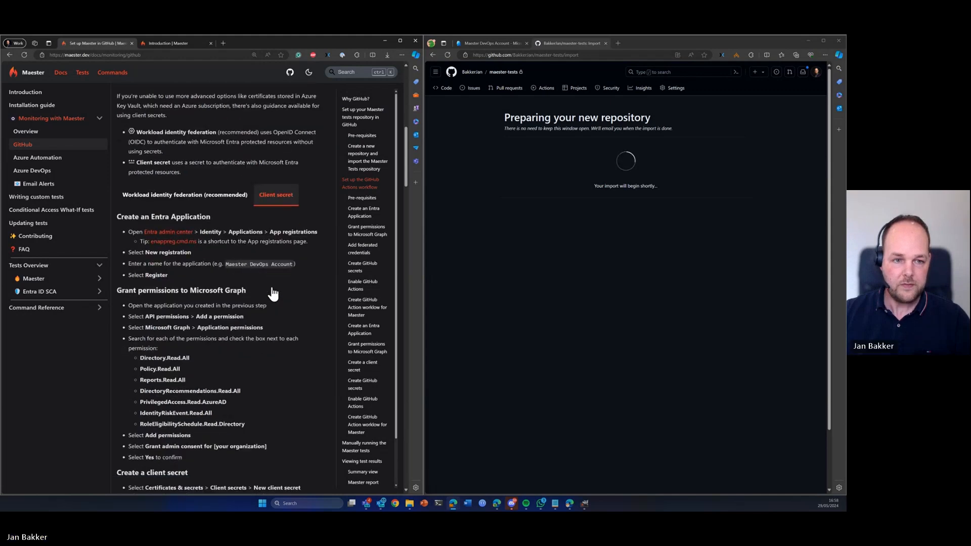
scroll(down, 3)
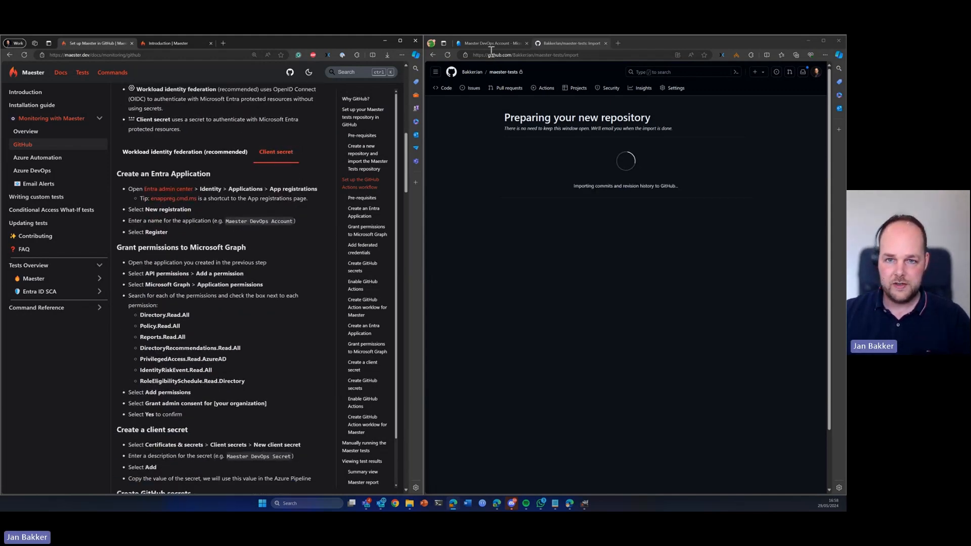
- Review the Maester DevOps Account app's configured Microsoft Graph application permissions
click(489, 44)
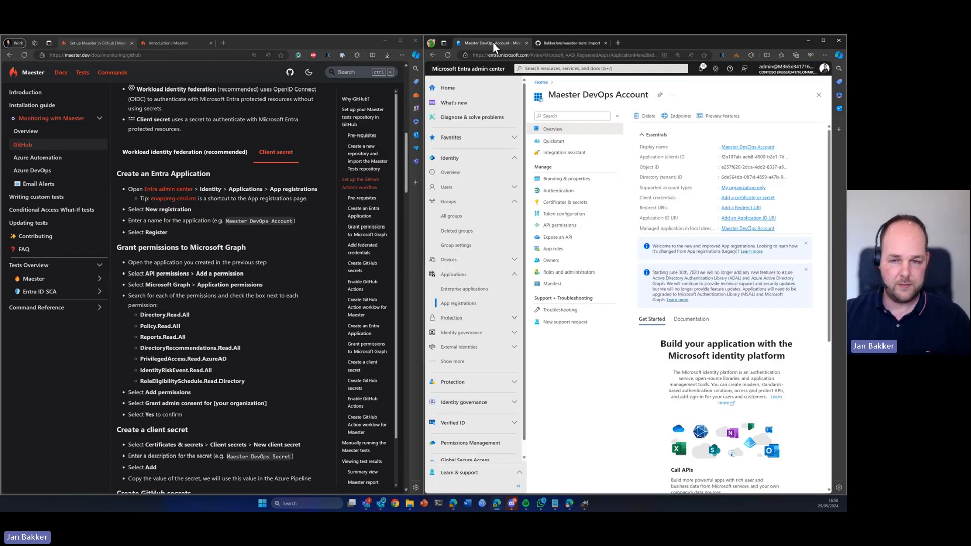
mouse_move(561, 170)
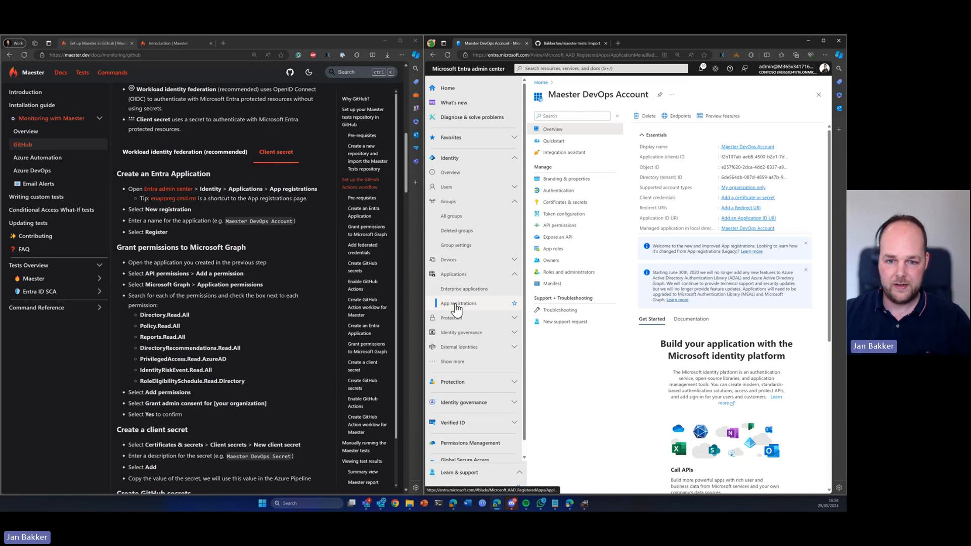
mouse_move(564, 152)
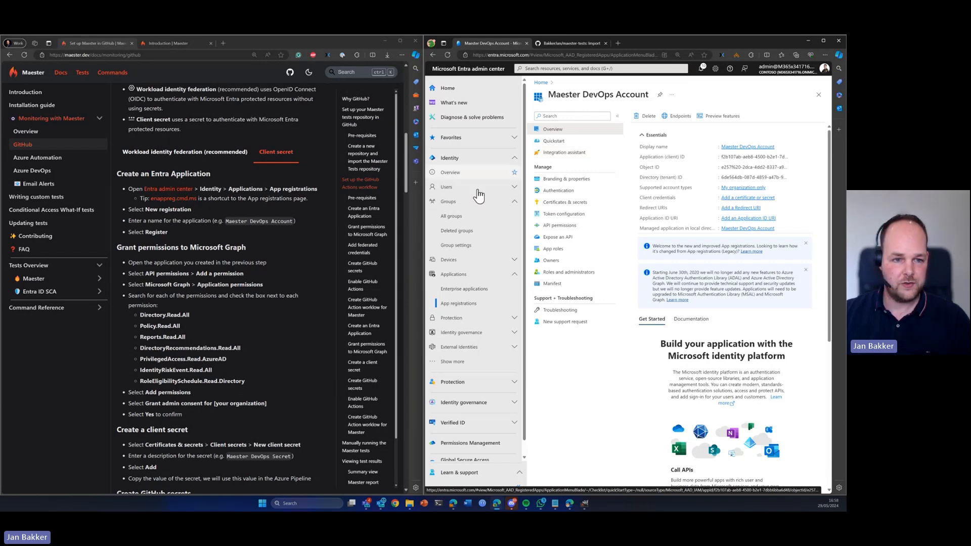
click(558, 225)
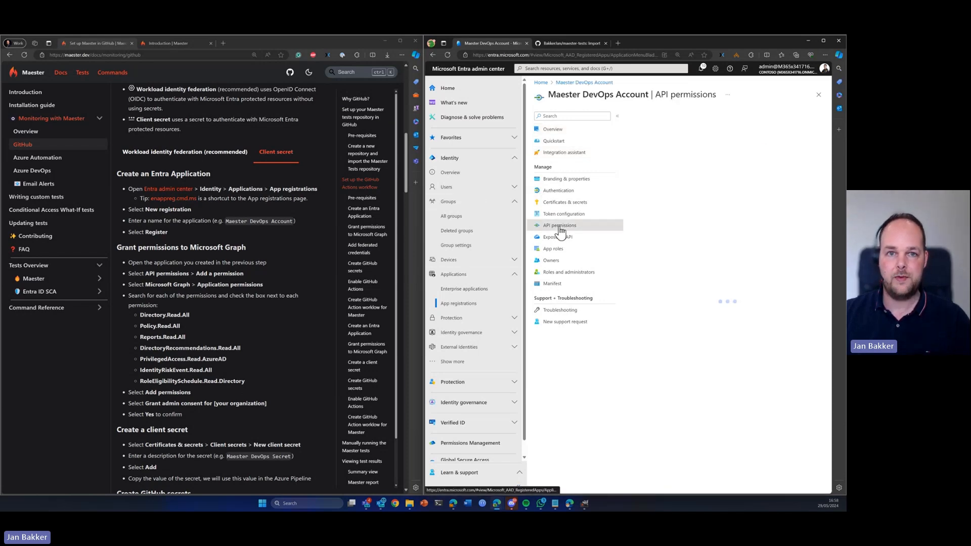
click(558, 224)
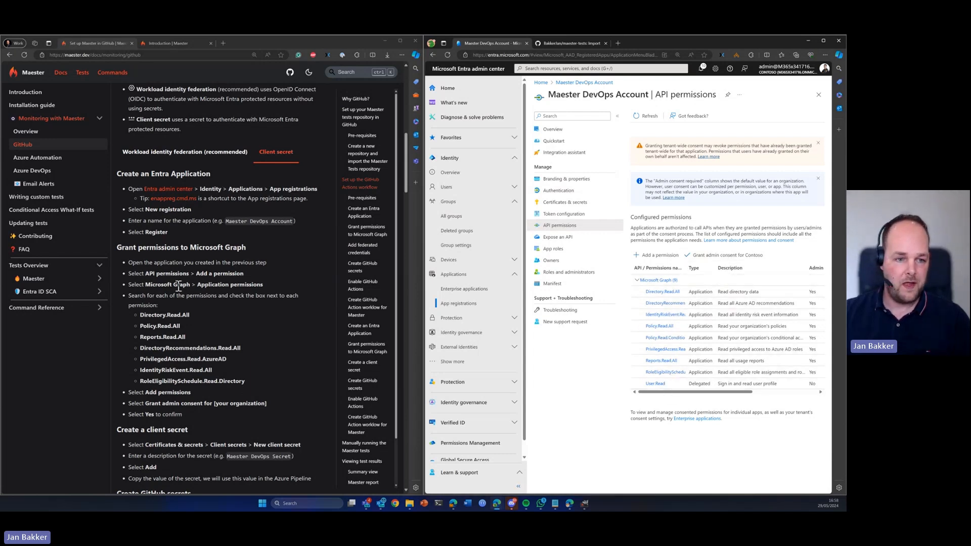
scroll(down, 3)
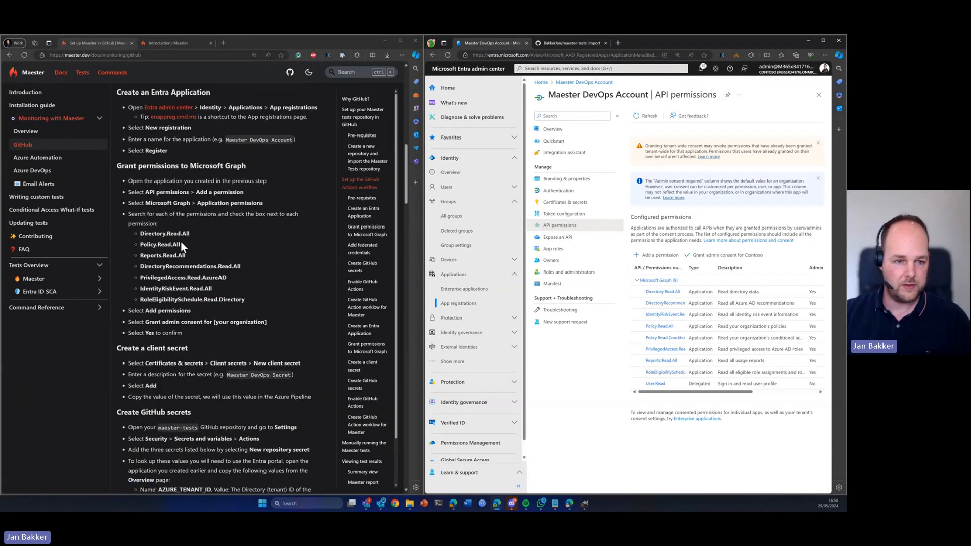
scroll(down, 3)
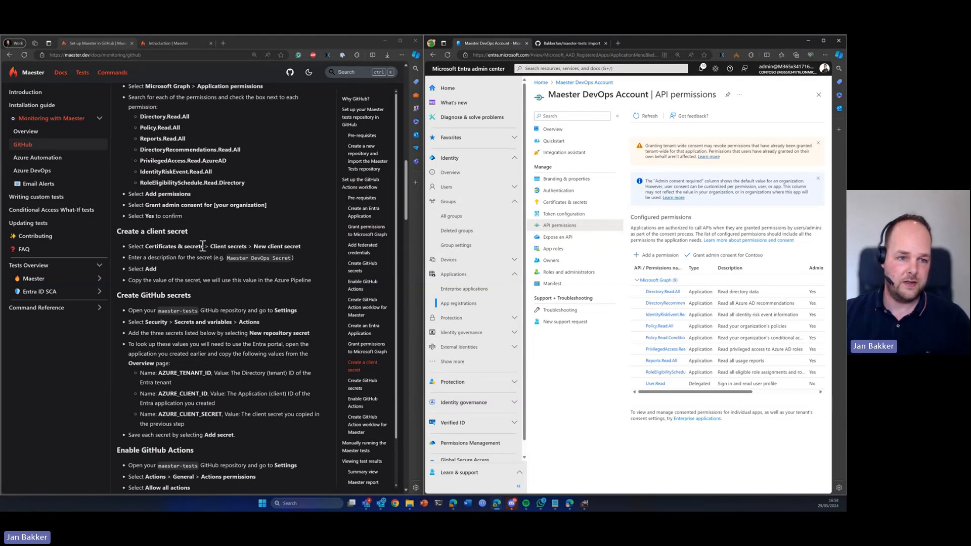
mouse_move(564, 202)
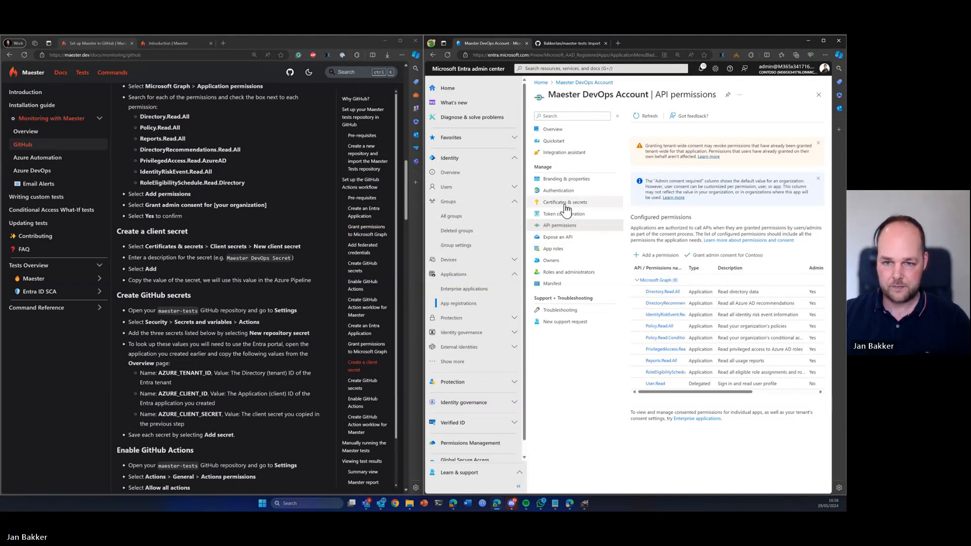
- Create the 'Maester DevOps Secret' client secret, copy its value, and return to Overview
click(564, 202)
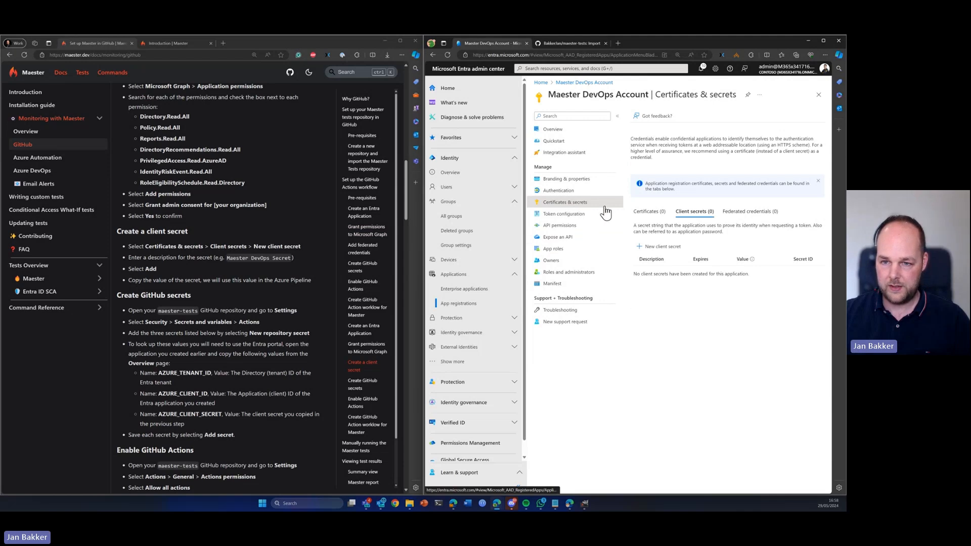
click(662, 246)
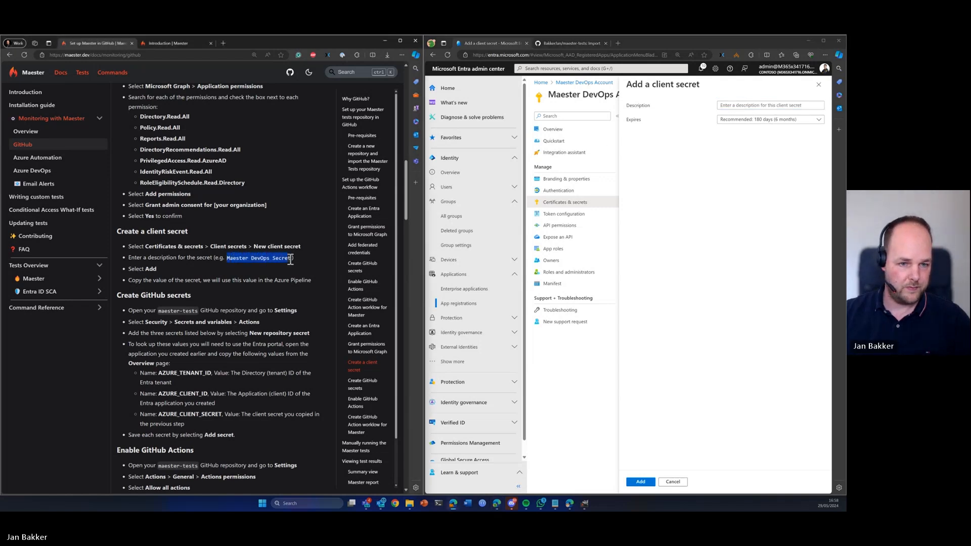
text(Maester DevOps Secret)
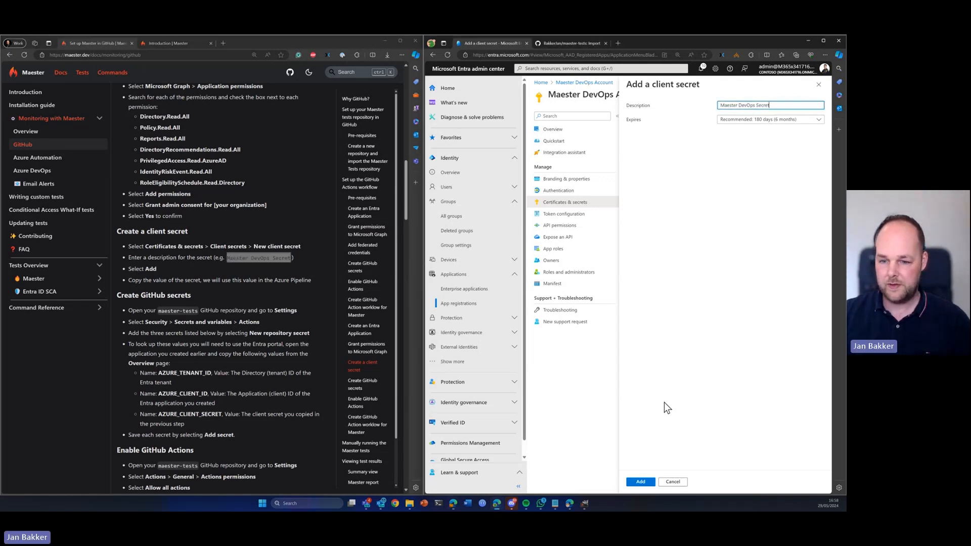
click(640, 482)
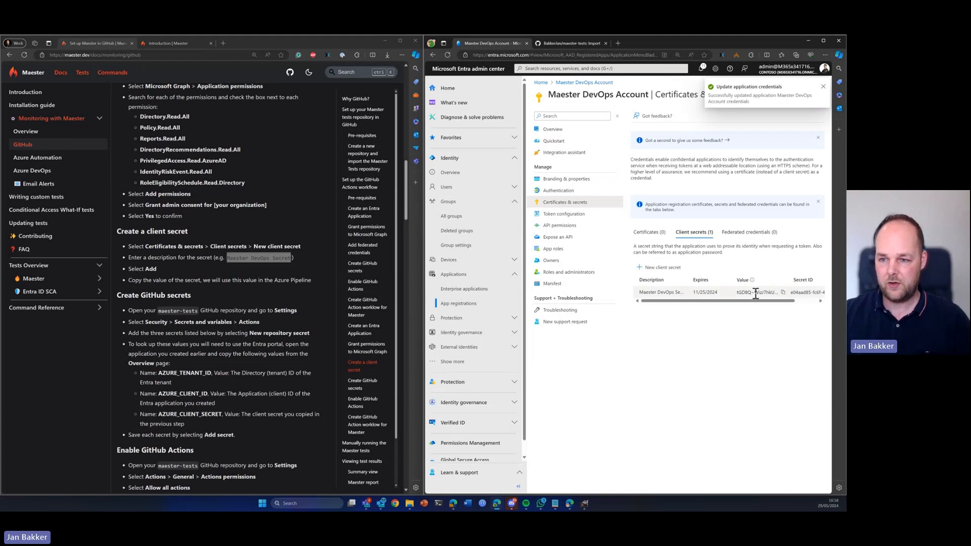
mouse_move(784, 292)
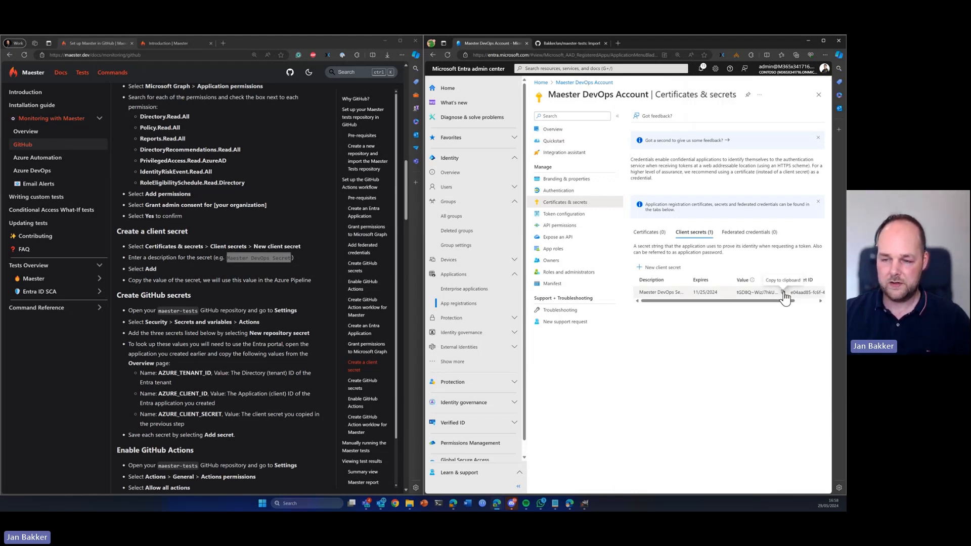
click(784, 292)
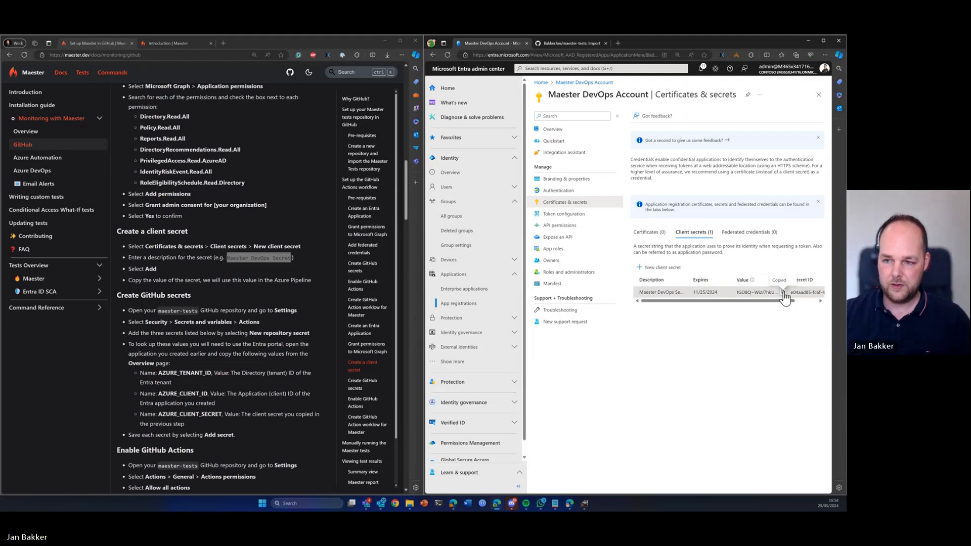
mouse_move(546, 214)
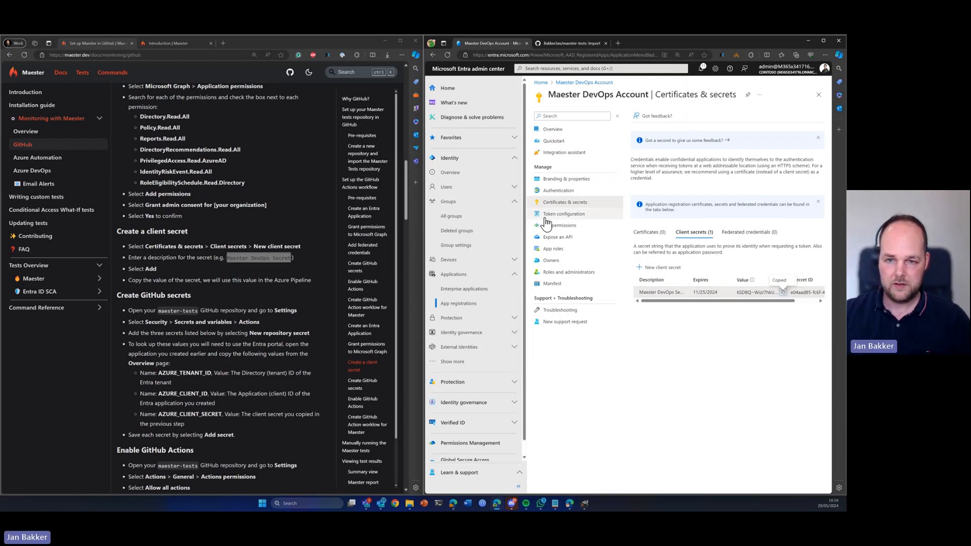
mouse_move(650, 200)
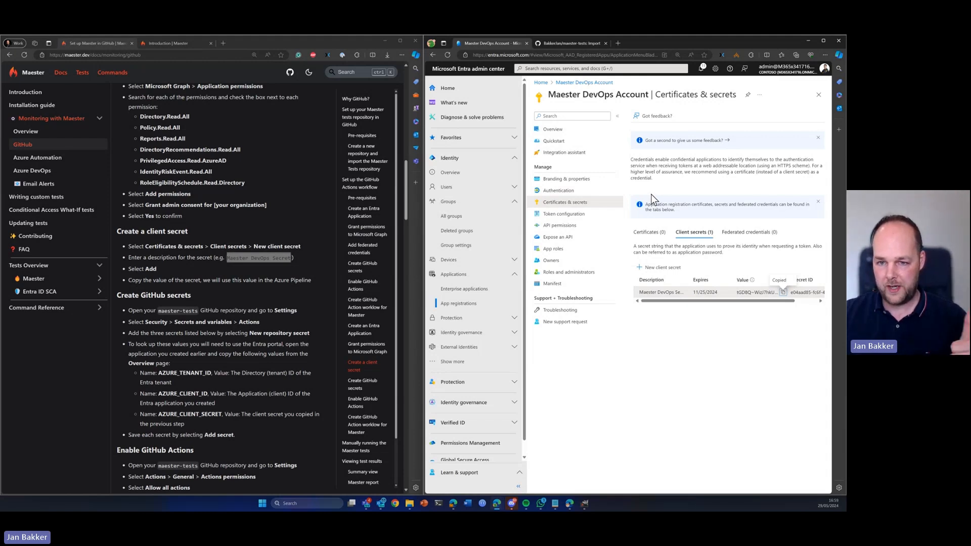
mouse_move(698, 262)
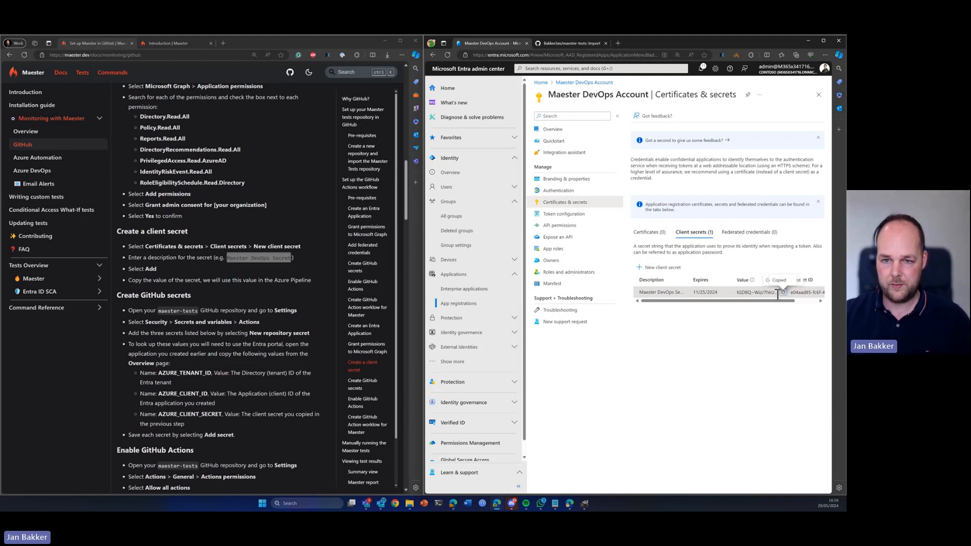
click(552, 129)
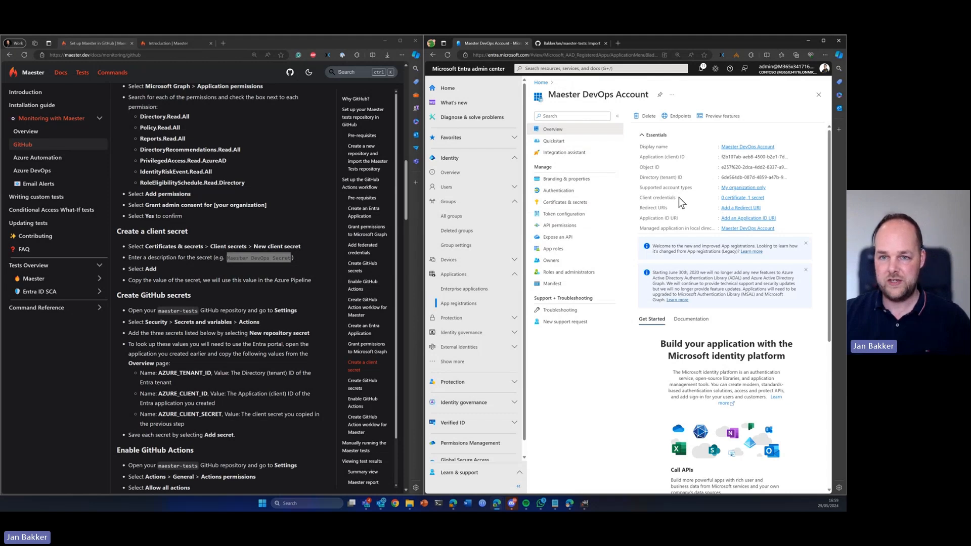
- Wait for the maester-tests import to finish while the guide shows the GitHub secrets steps
click(571, 44)
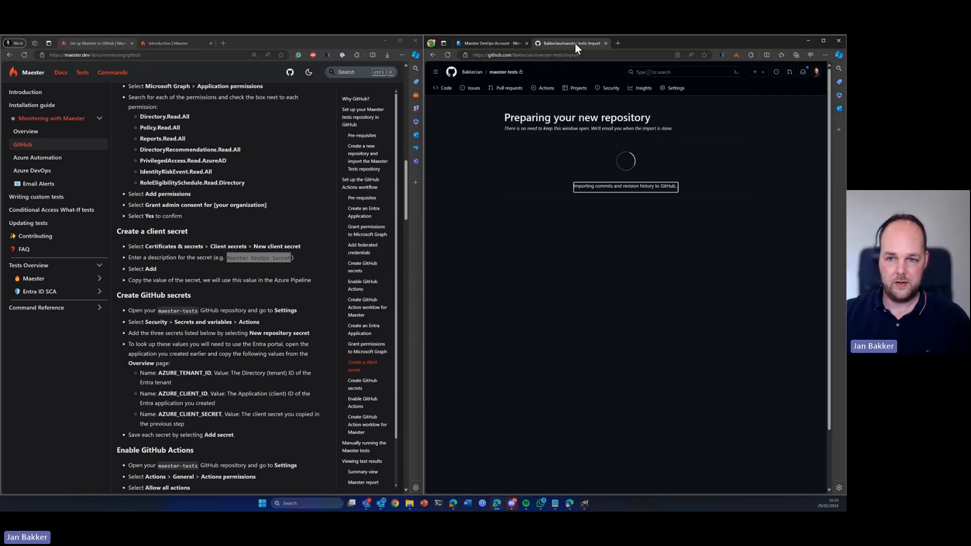
mouse_move(610, 227)
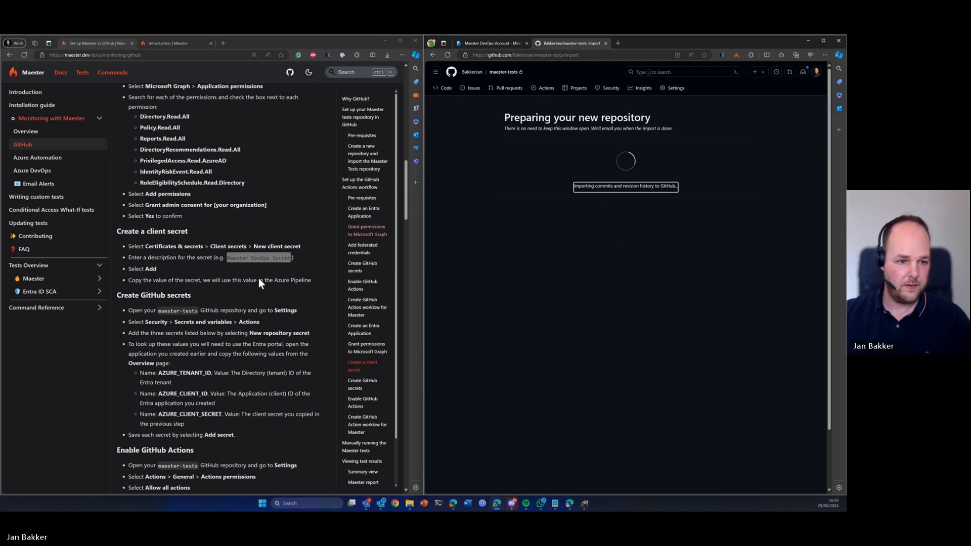
scroll(down, 3)
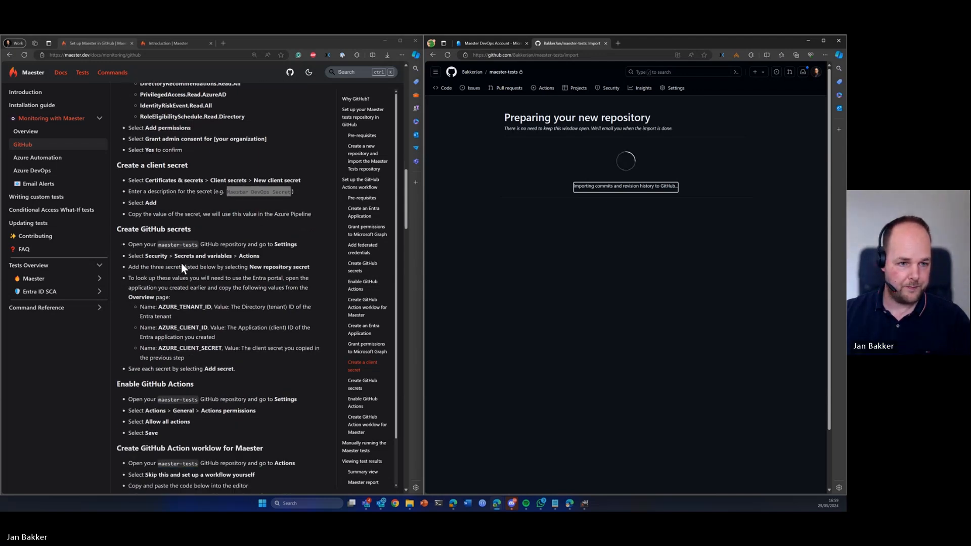
scroll(down, 3)
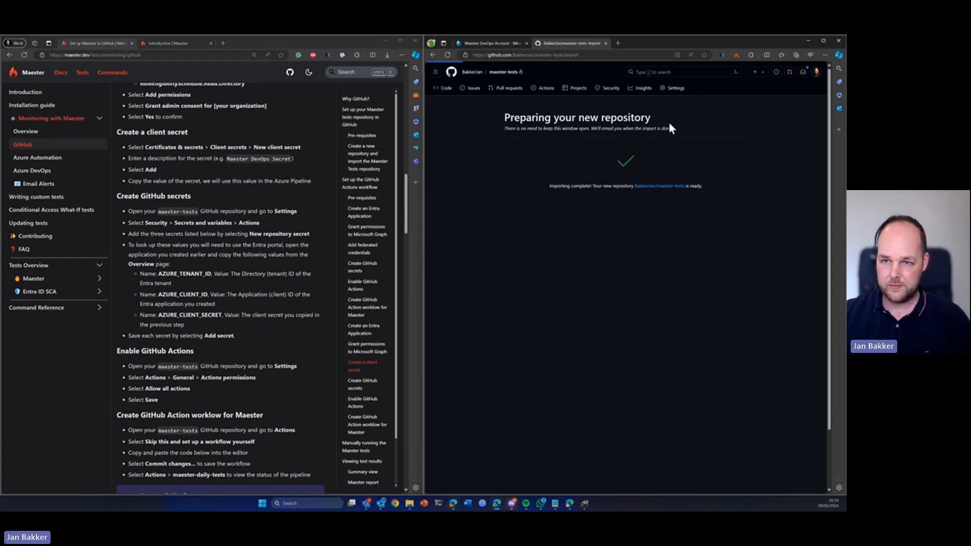
- Add the AZURE_CLIENT_SECRET repository secret under Settings > Secrets and variables > Actions
click(675, 87)
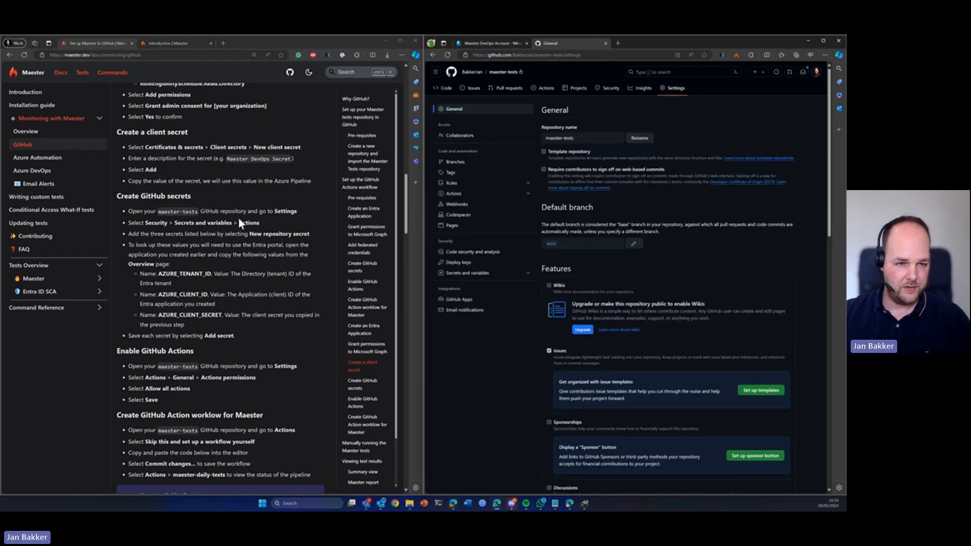
mouse_move(465, 273)
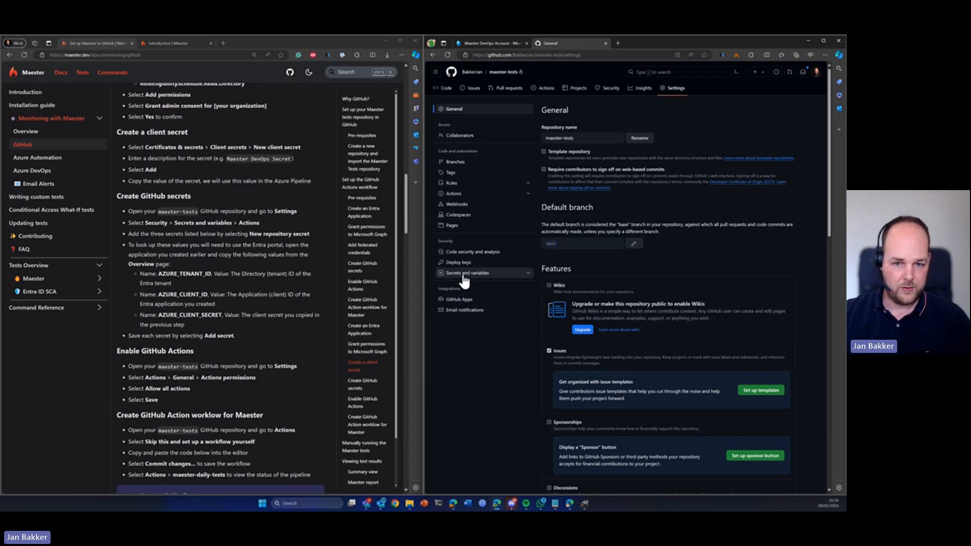
click(467, 273)
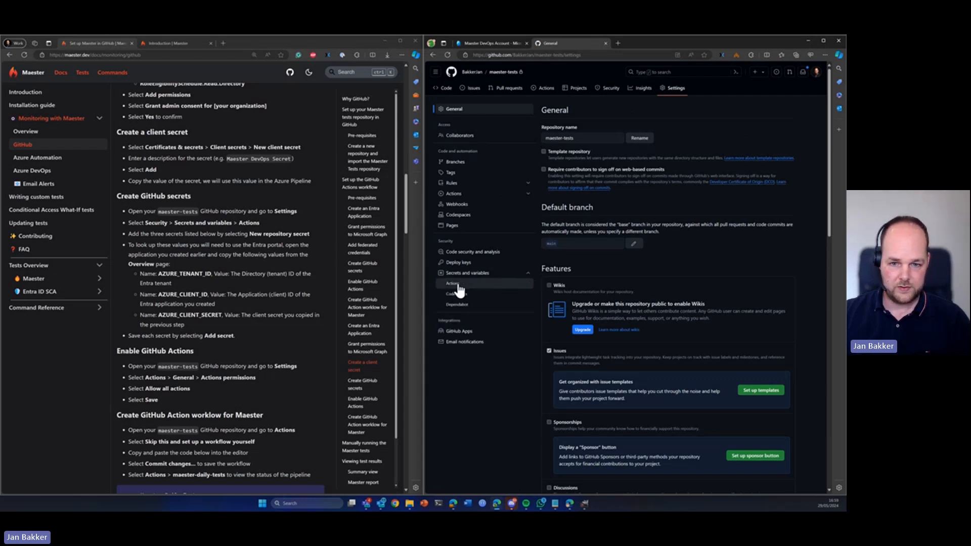
click(452, 283)
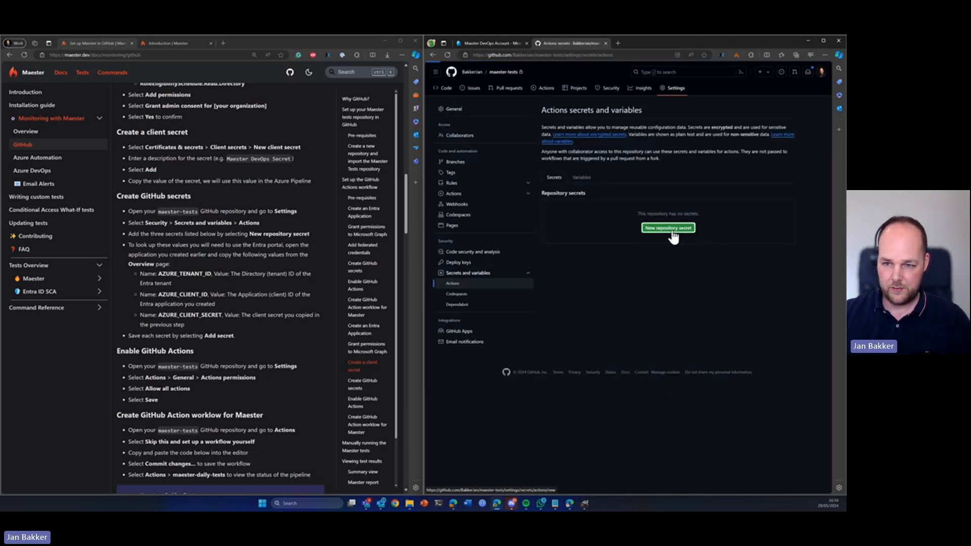
click(668, 227)
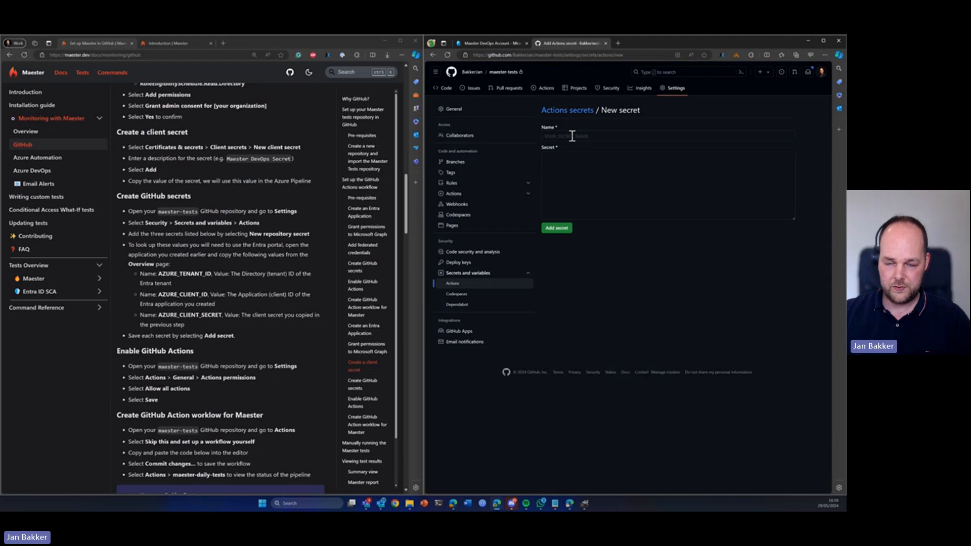
click(666, 186)
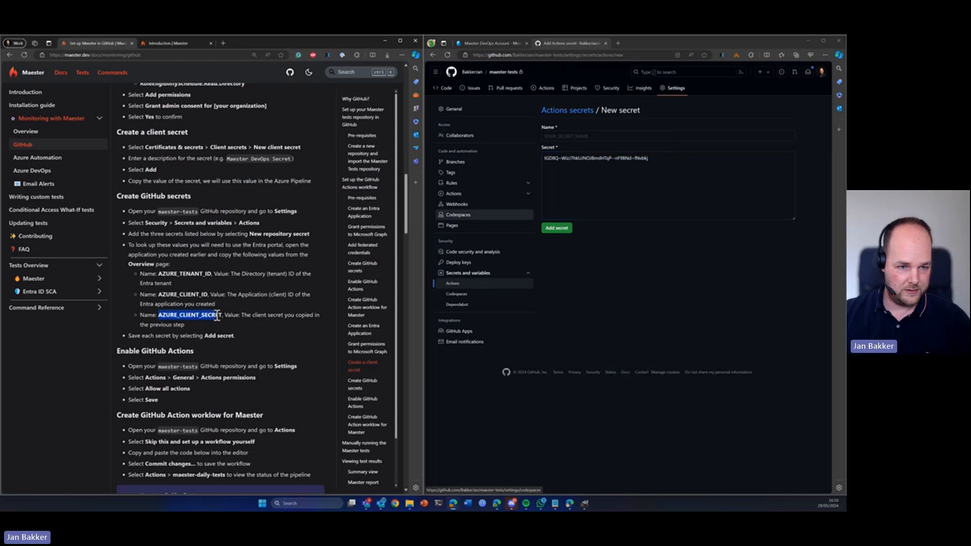
text(AZURE_CLIENT_SECRET)
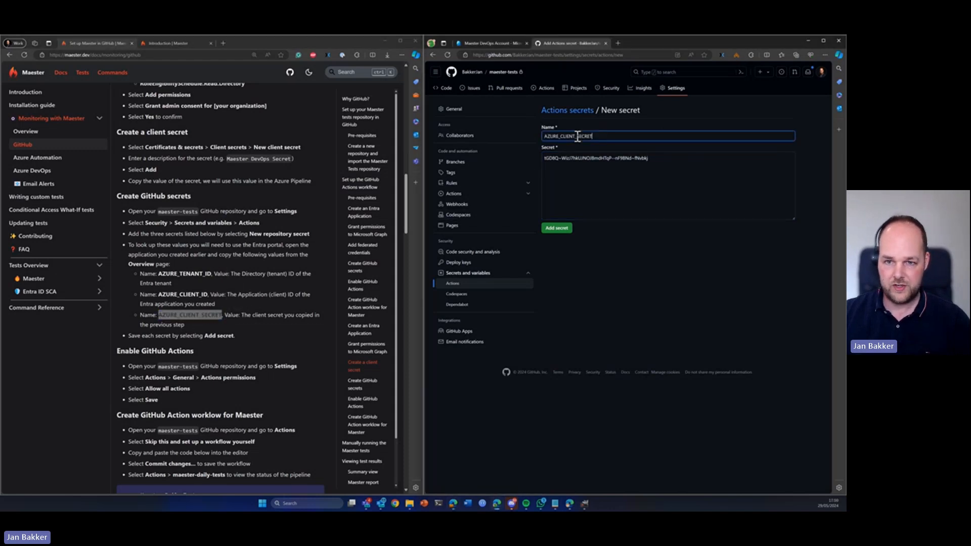
click(555, 228)
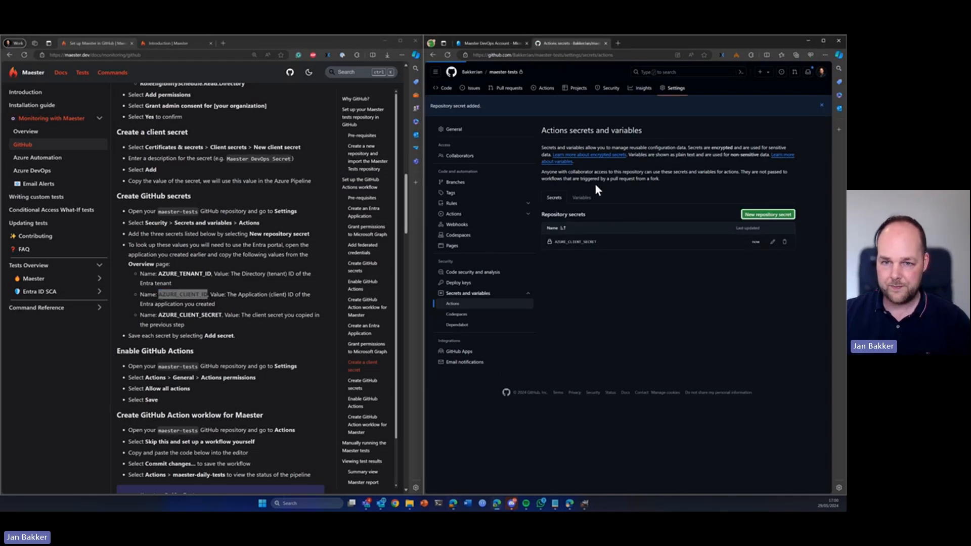
- Add the AZURE_CLIENT_ID and AZURE_TENANT_ID repository secrets from the app overview
click(768, 215)
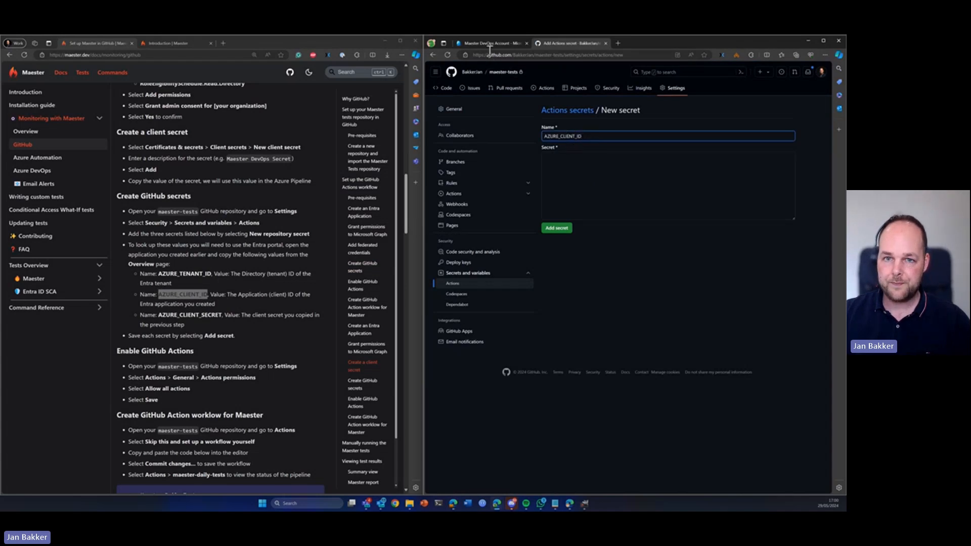
click(491, 43)
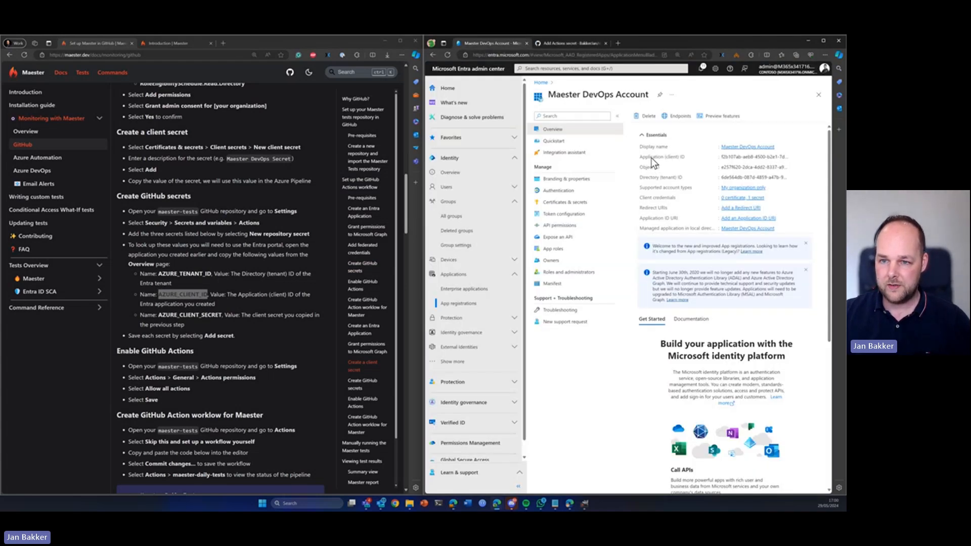
mouse_move(656, 164)
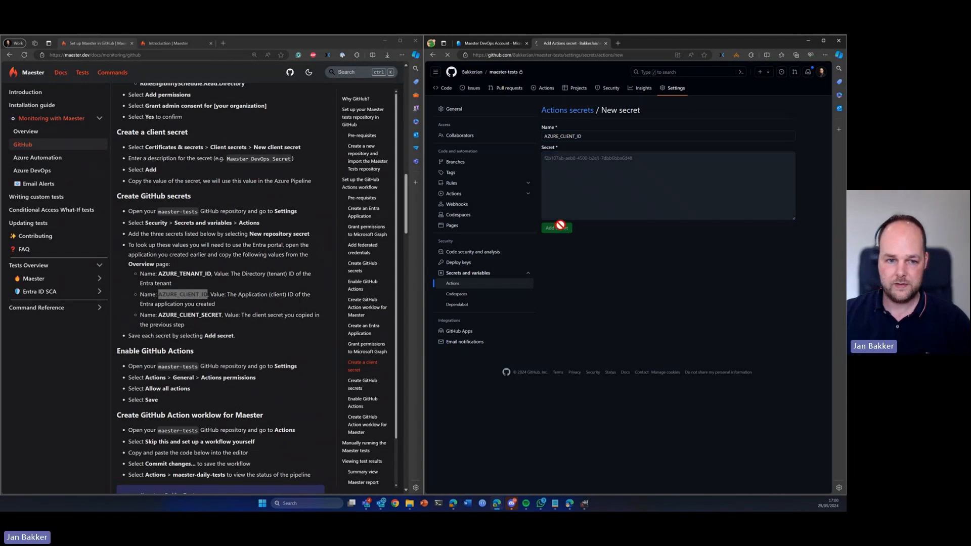
click(555, 228)
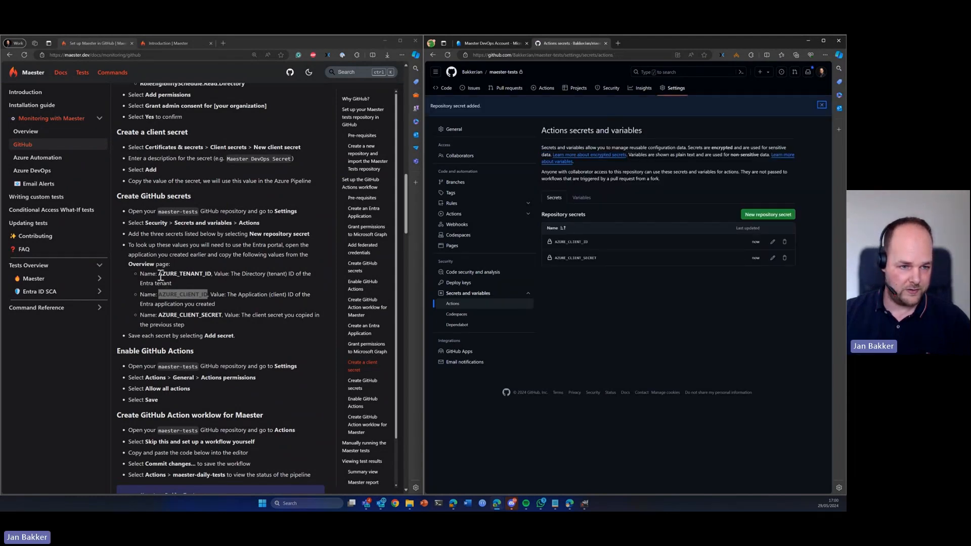
double_click(184, 274)
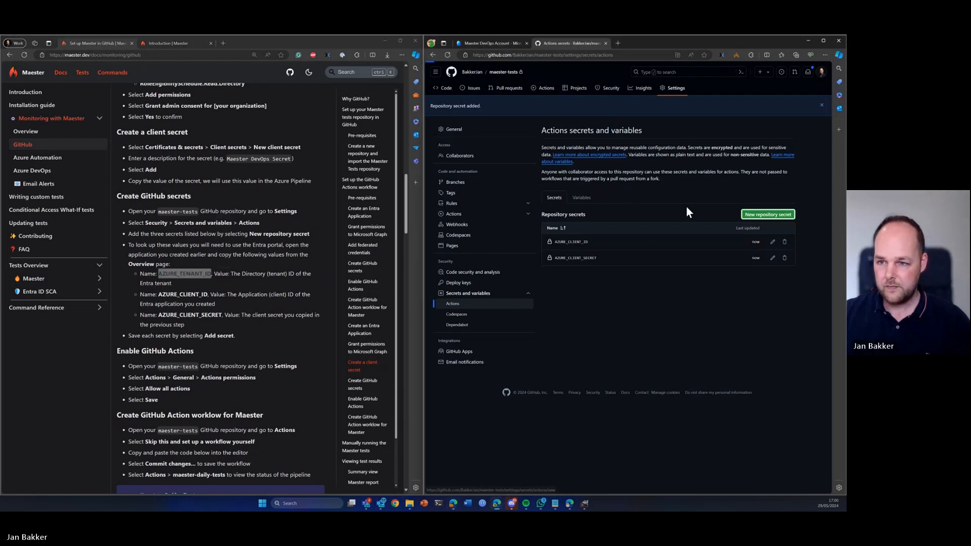
click(768, 215)
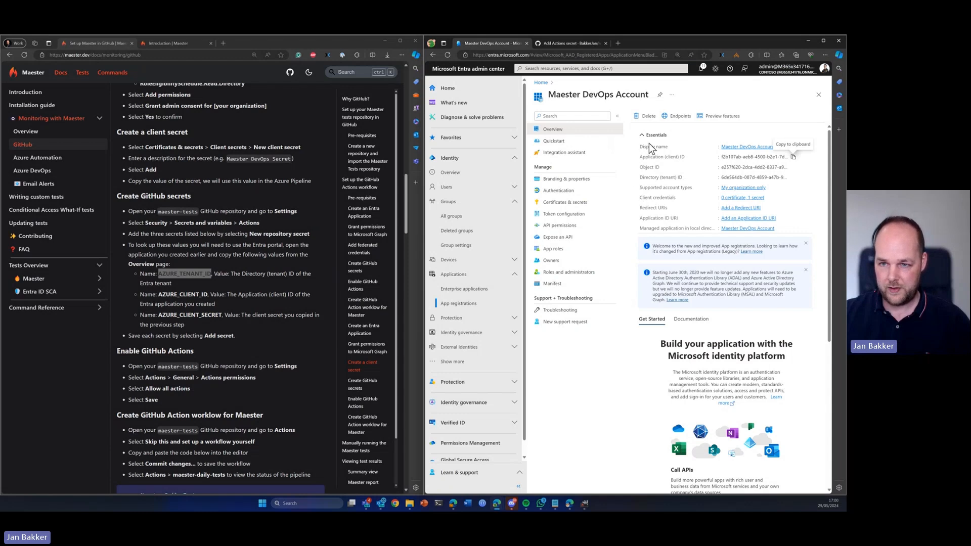
mouse_move(646, 184)
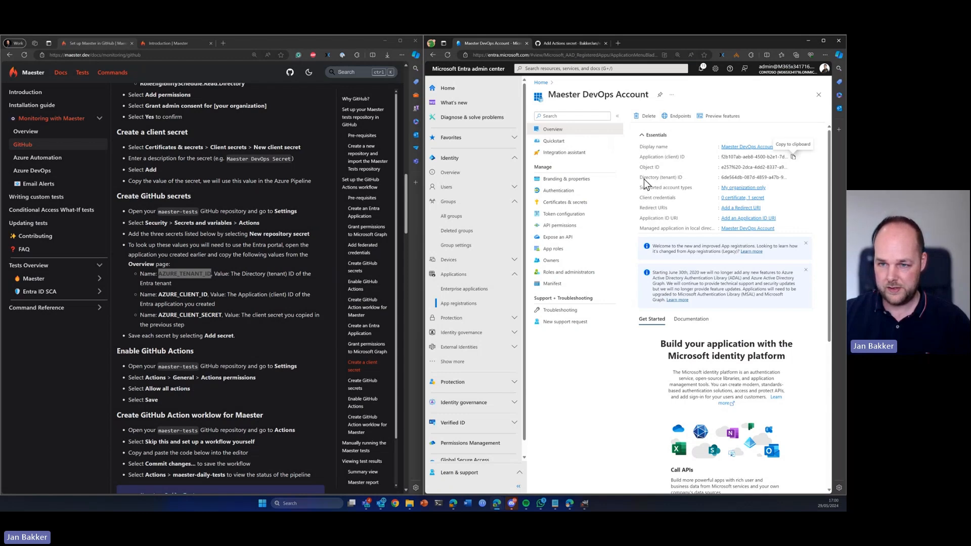
mouse_move(794, 184)
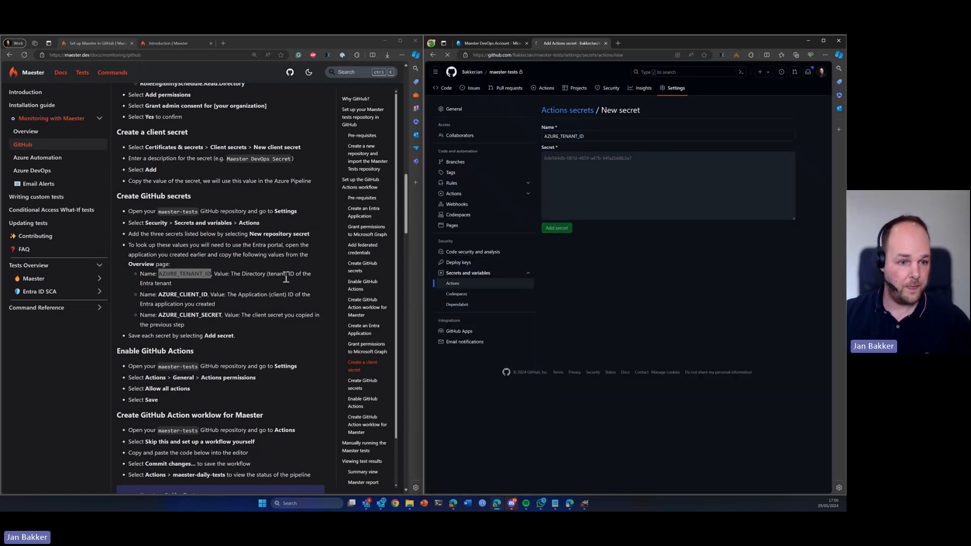
click(555, 227)
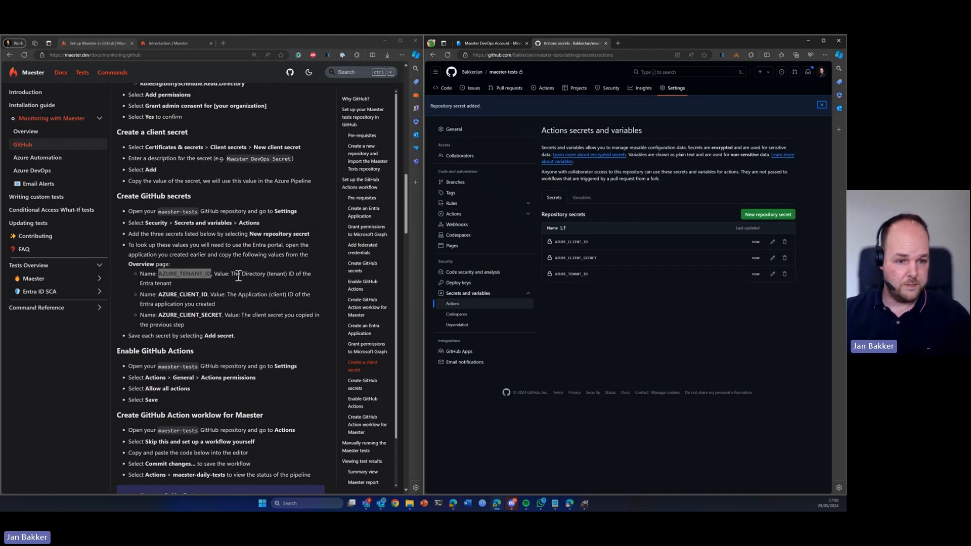
scroll(down, 3)
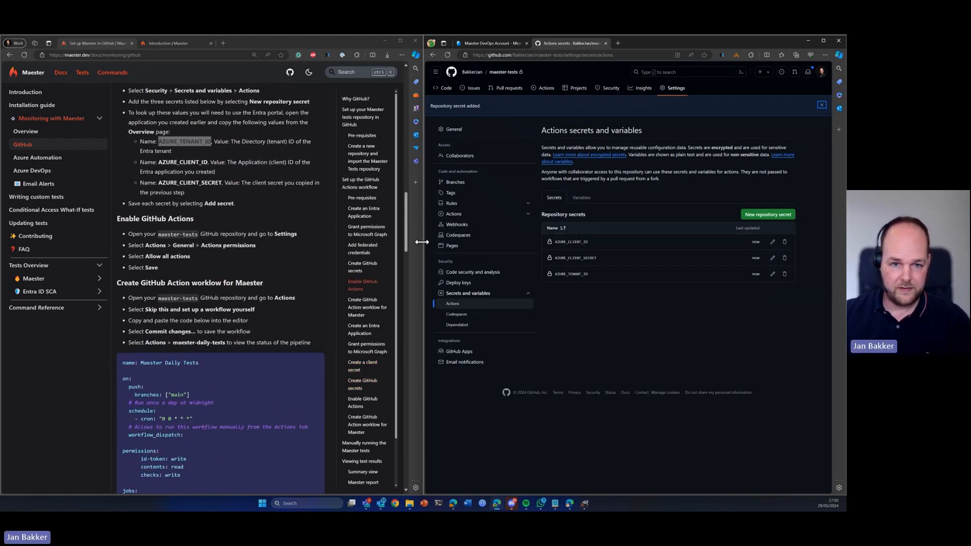
- Set the Actions General policy to 'Allow all actions and reusable workflows' and save
click(454, 214)
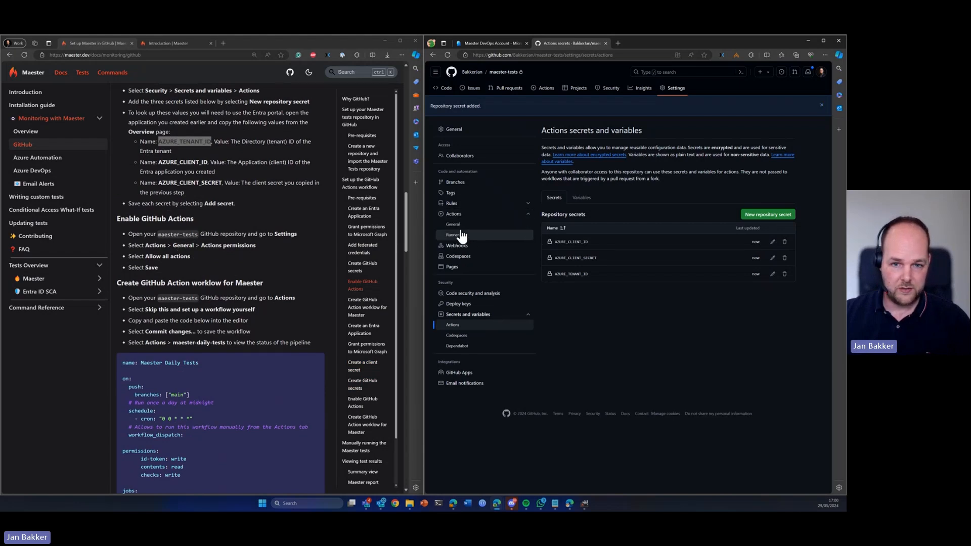
click(452, 224)
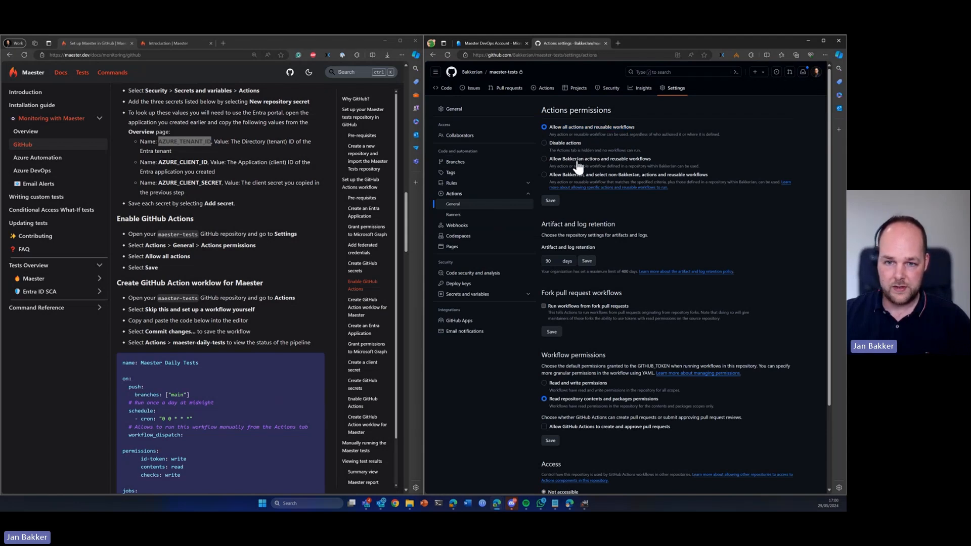
scroll(down, 3)
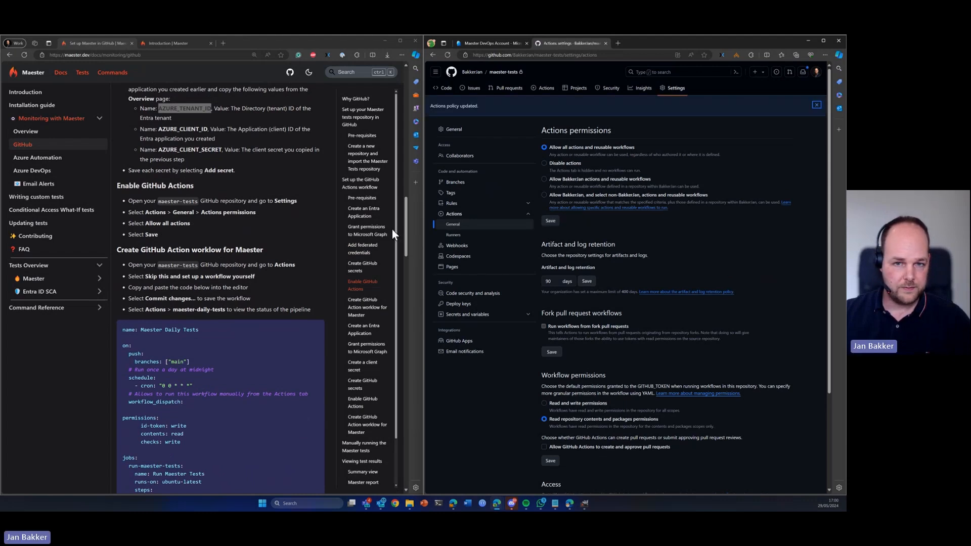
scroll(down, 3)
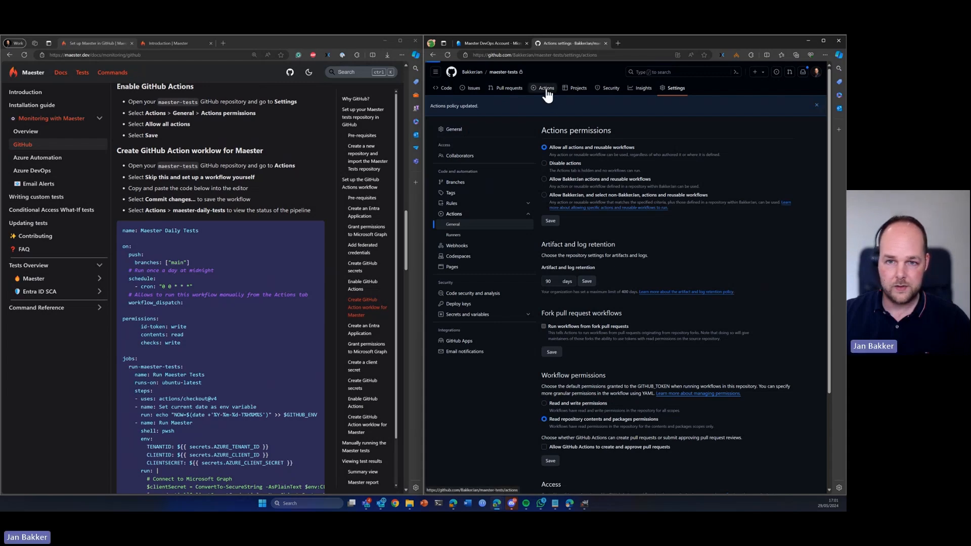
- Create main.yml with the Maester Daily Tests workflow YAML and commit it to main
click(546, 87)
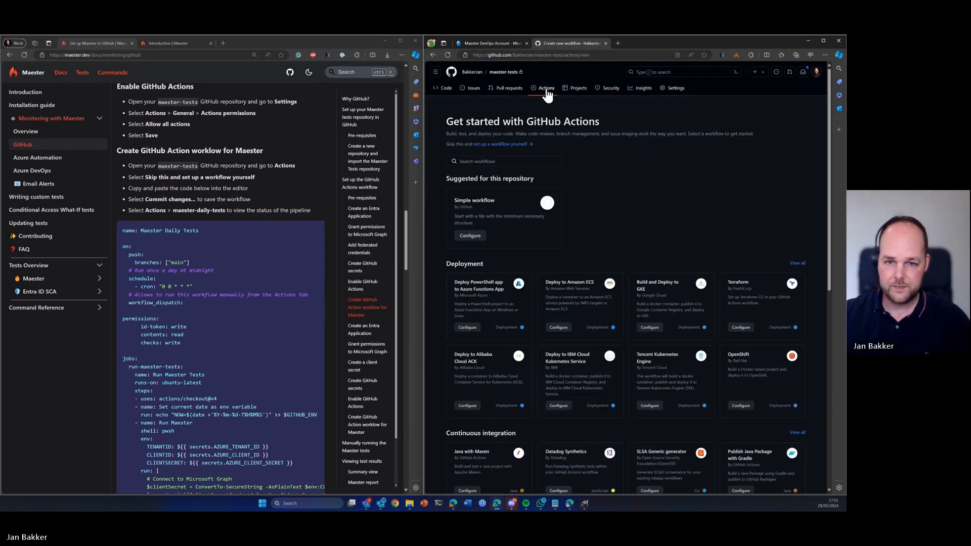
mouse_move(499, 147)
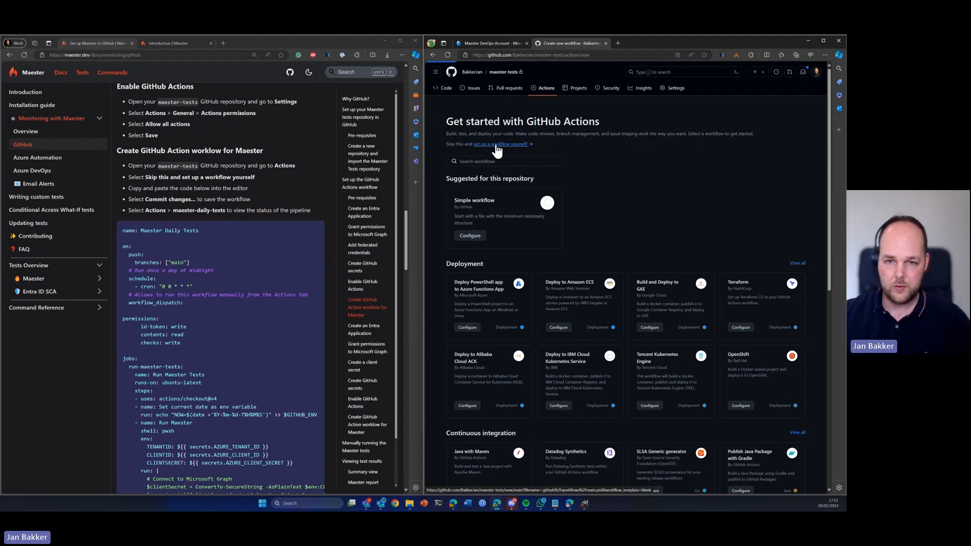
click(501, 144)
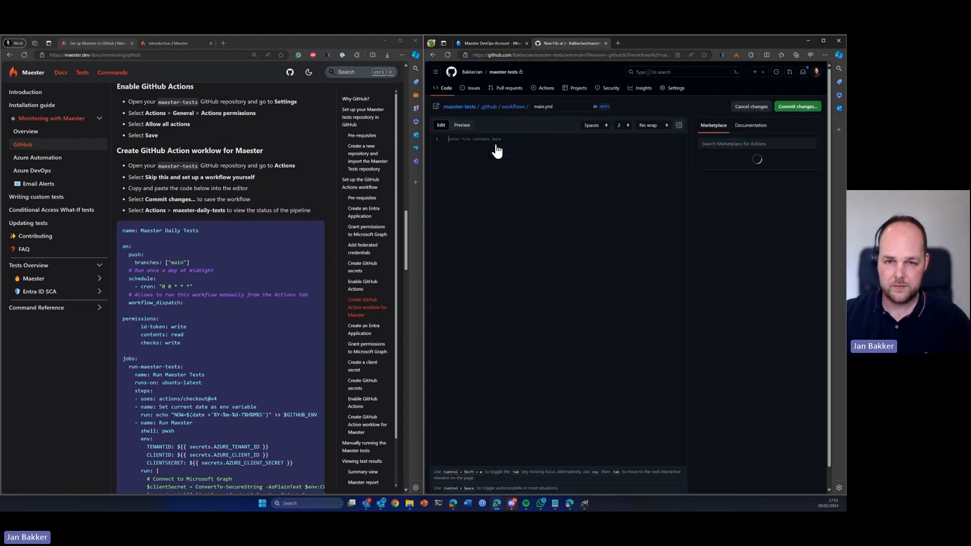
scroll(down, 3)
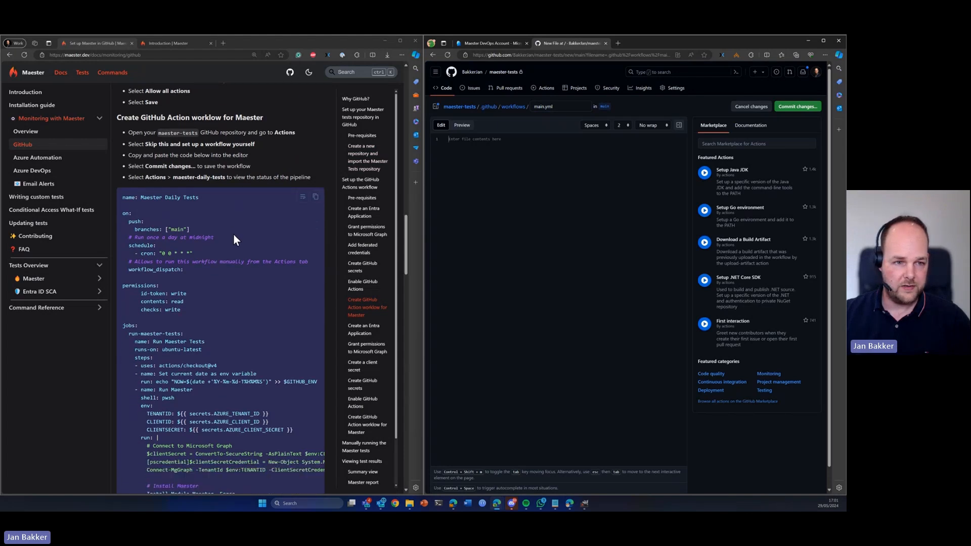
mouse_move(313, 192)
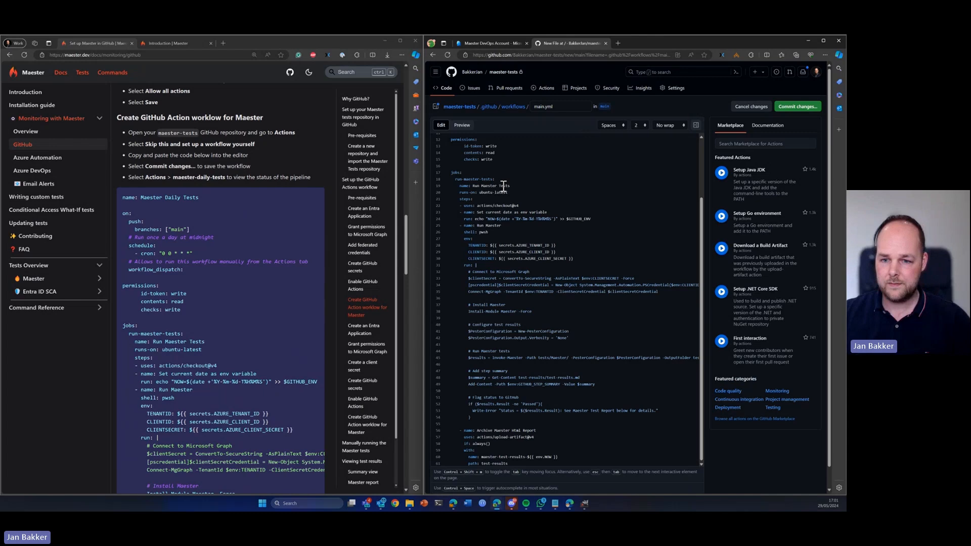
scroll(up, 3)
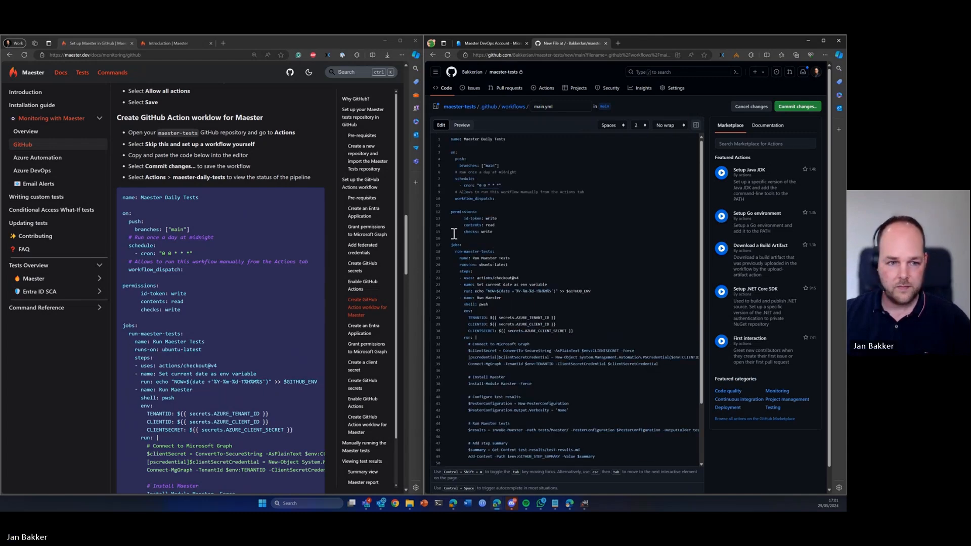
scroll(down, 3)
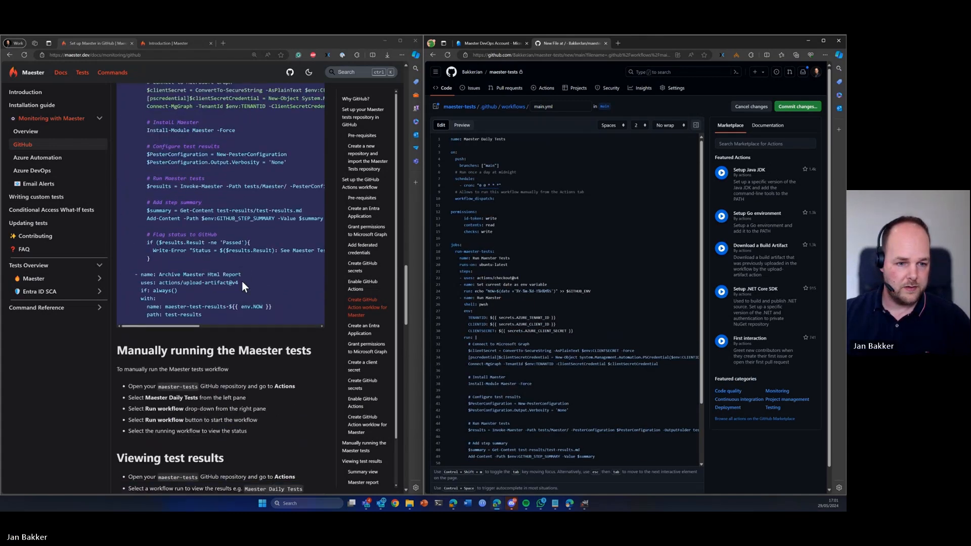
scroll(up, 3)
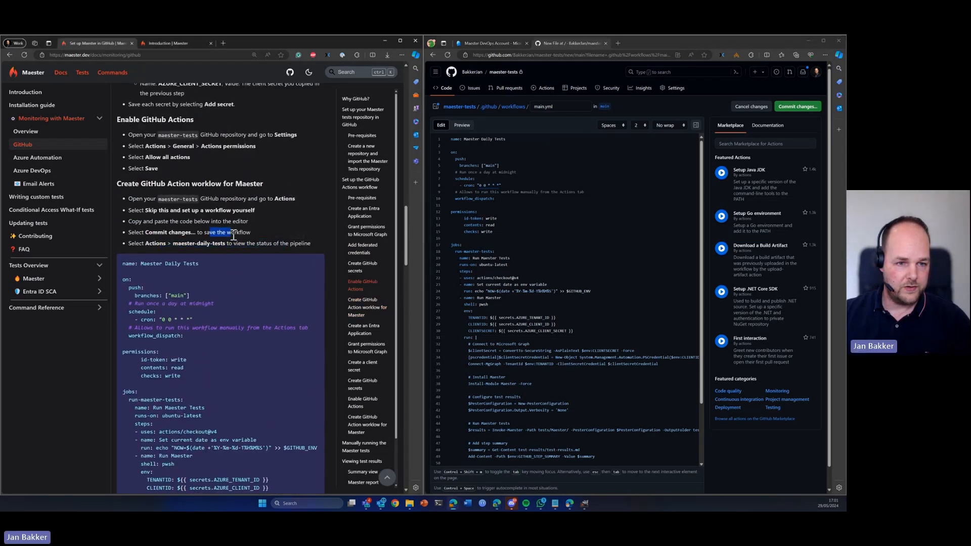
scroll(down, 3)
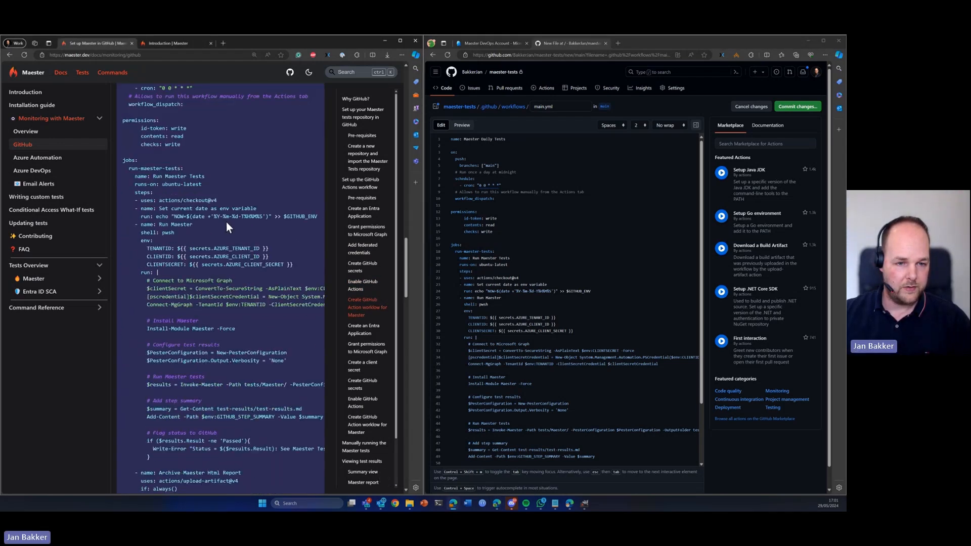
scroll(down, 3)
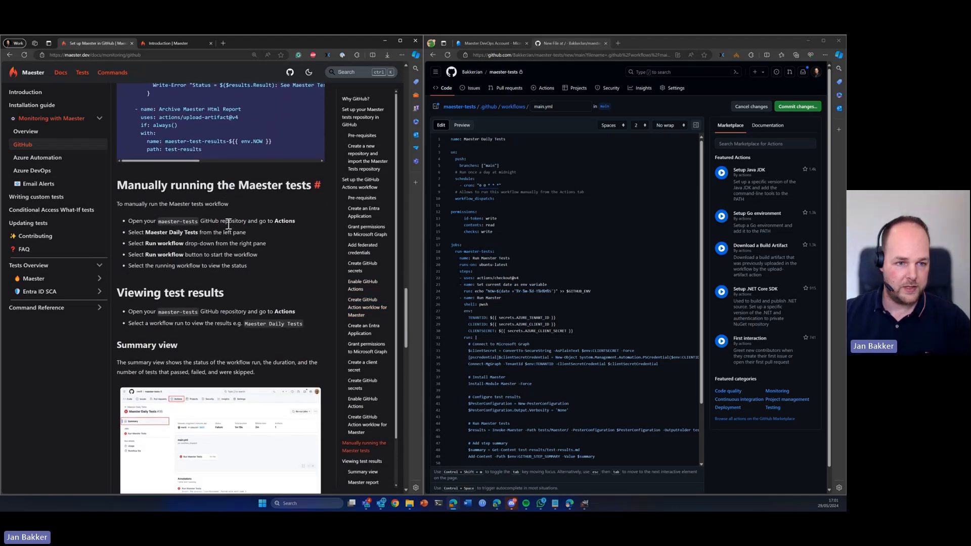
click(797, 106)
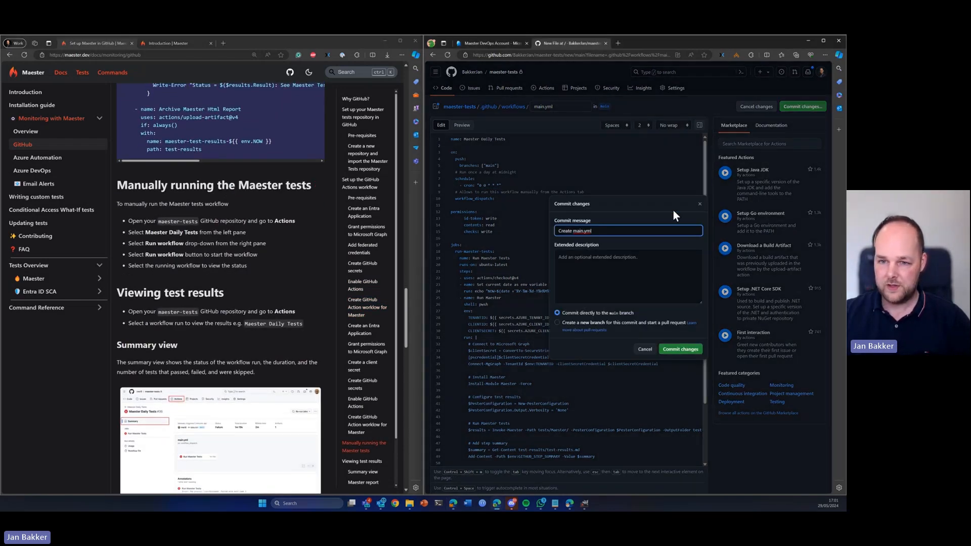
click(680, 349)
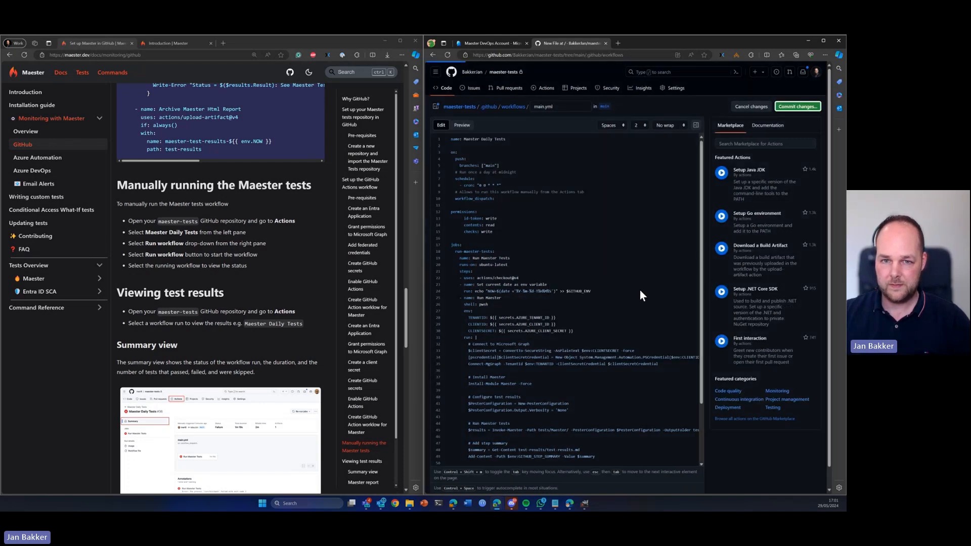
click(797, 106)
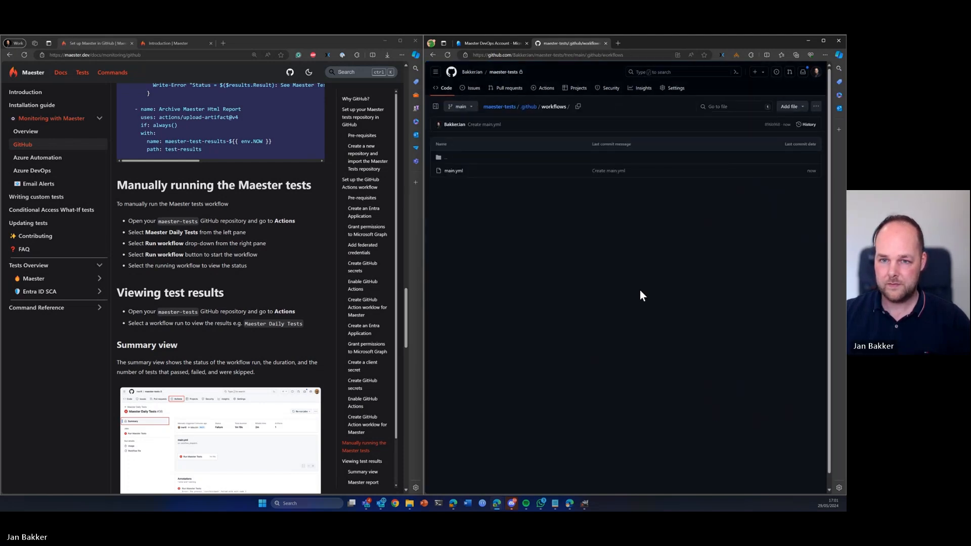
mouse_move(606, 203)
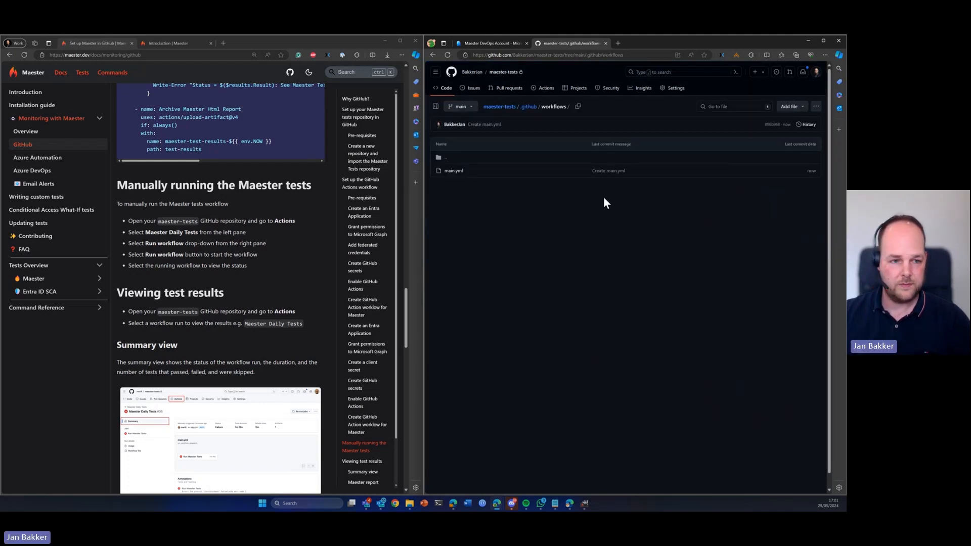
mouse_move(593, 190)
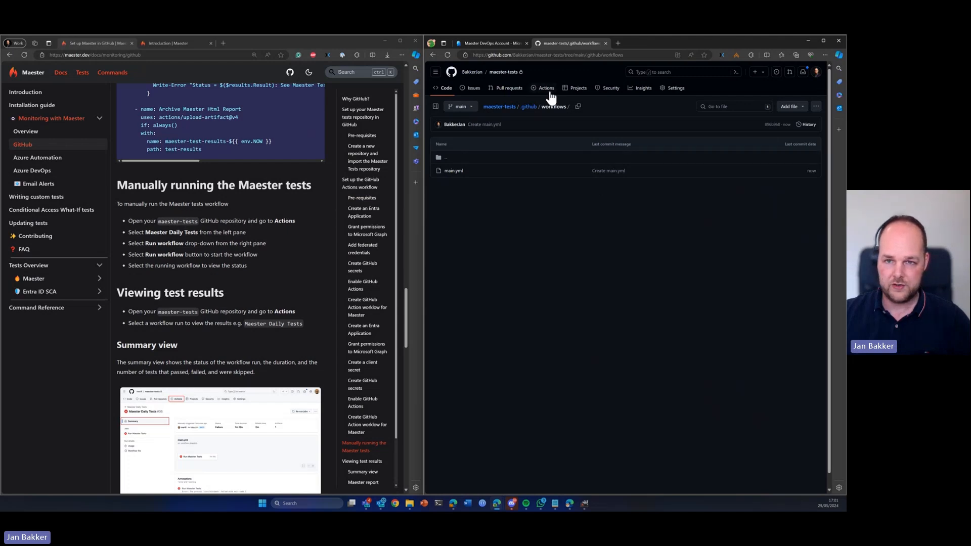
- Manually run Maester Daily Tests and open run #2's summary showing Failure
click(545, 88)
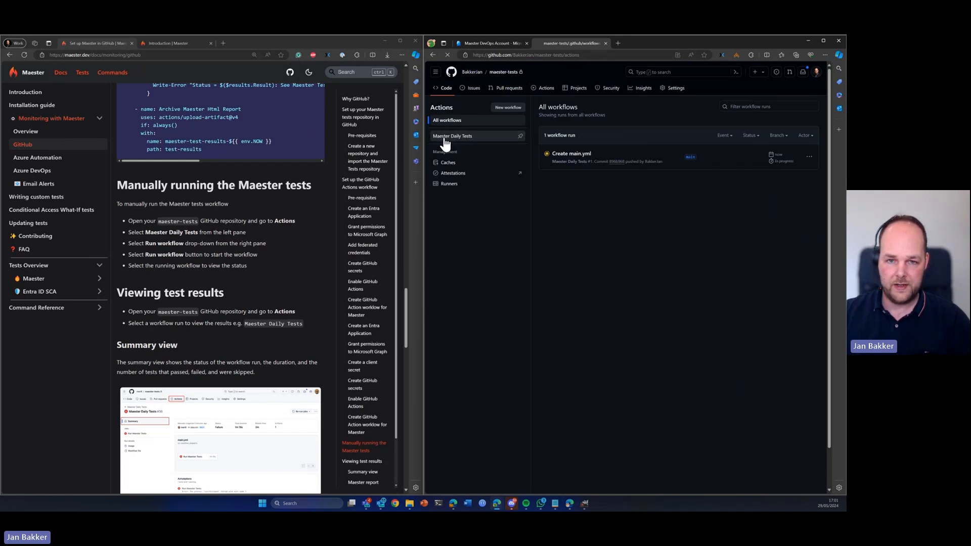
click(453, 136)
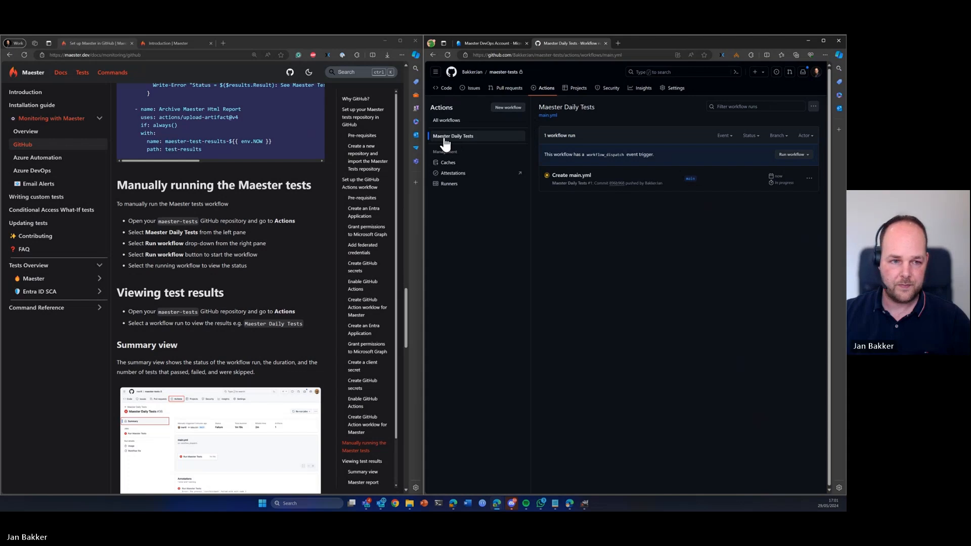
click(792, 154)
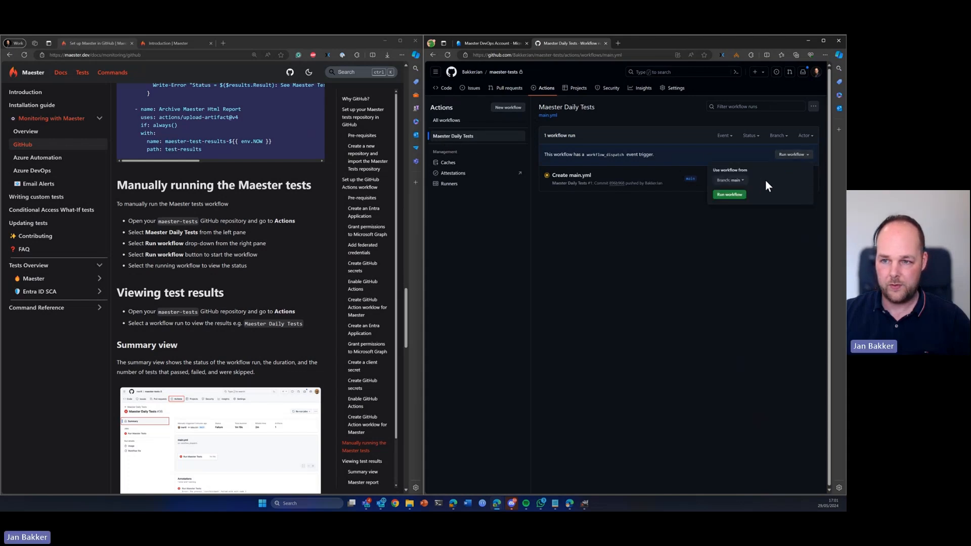
click(728, 194)
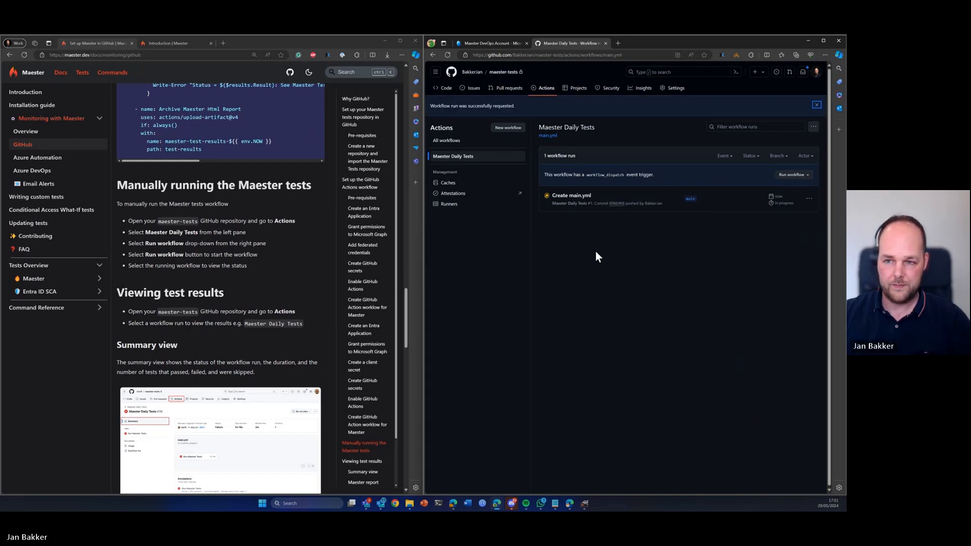
mouse_move(591, 256)
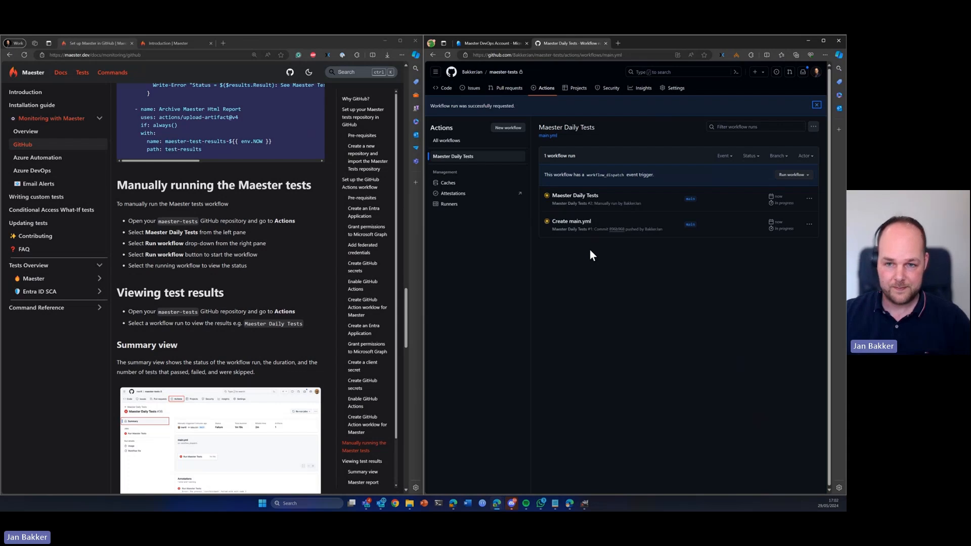
click(572, 196)
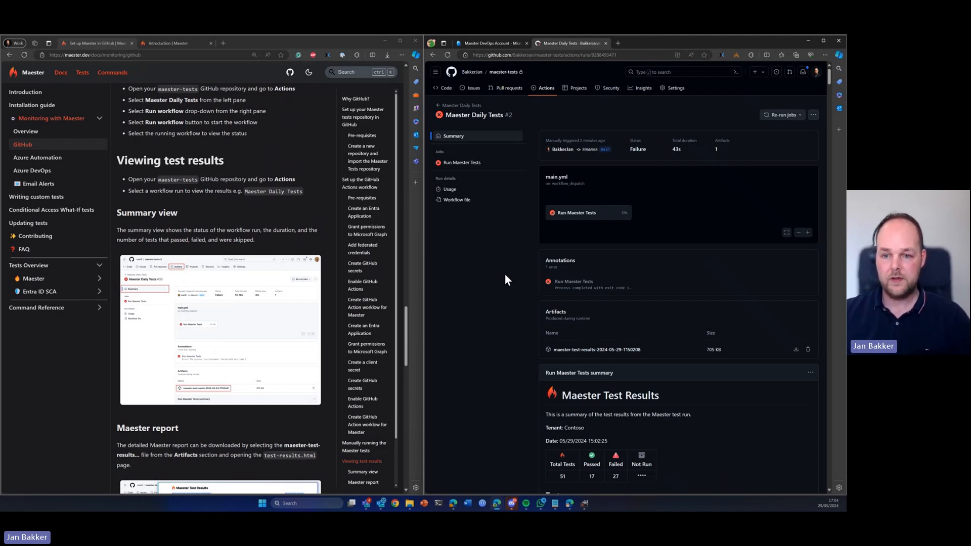
- Open the downloaded Maester test-results.html report showing 51 tests, 17 passed, 27 failed
scroll(down, 3)
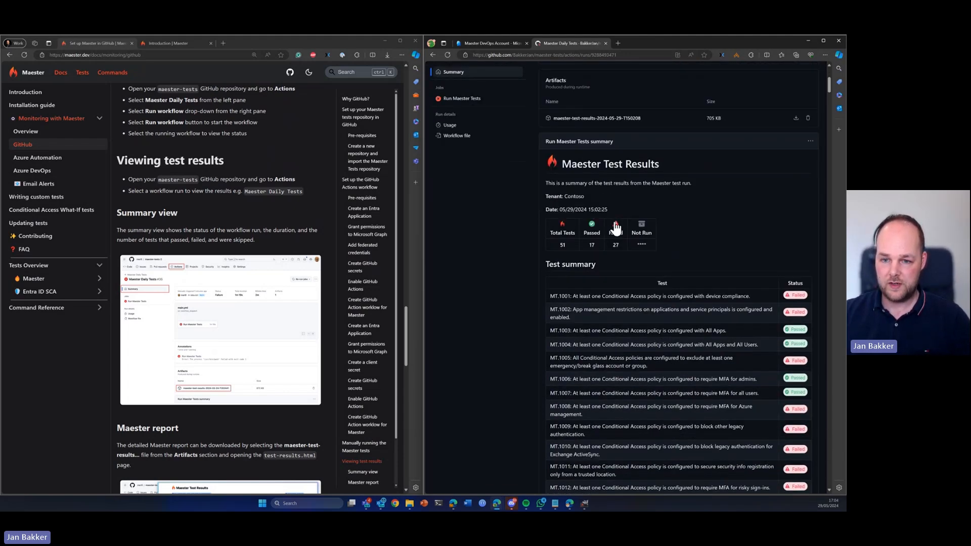
scroll(down, 3)
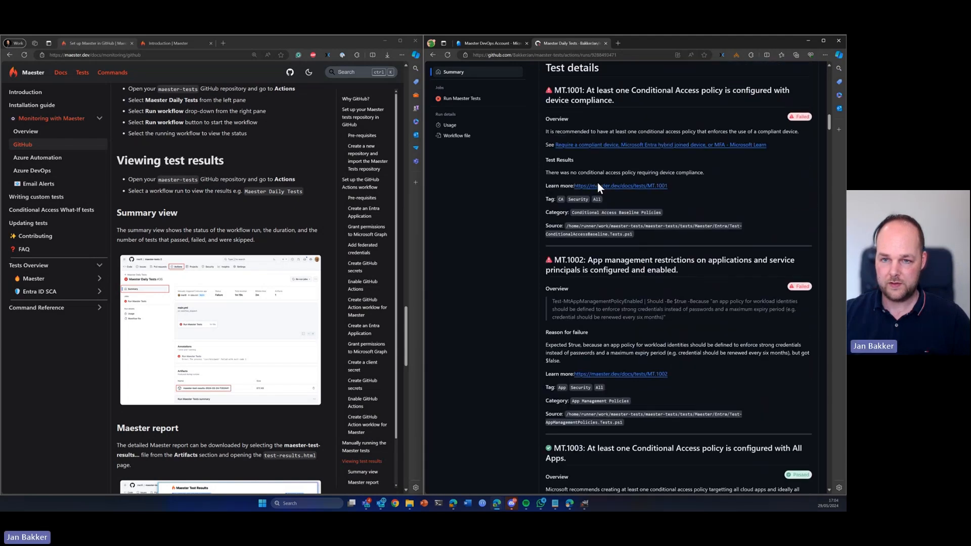
scroll(down, 3)
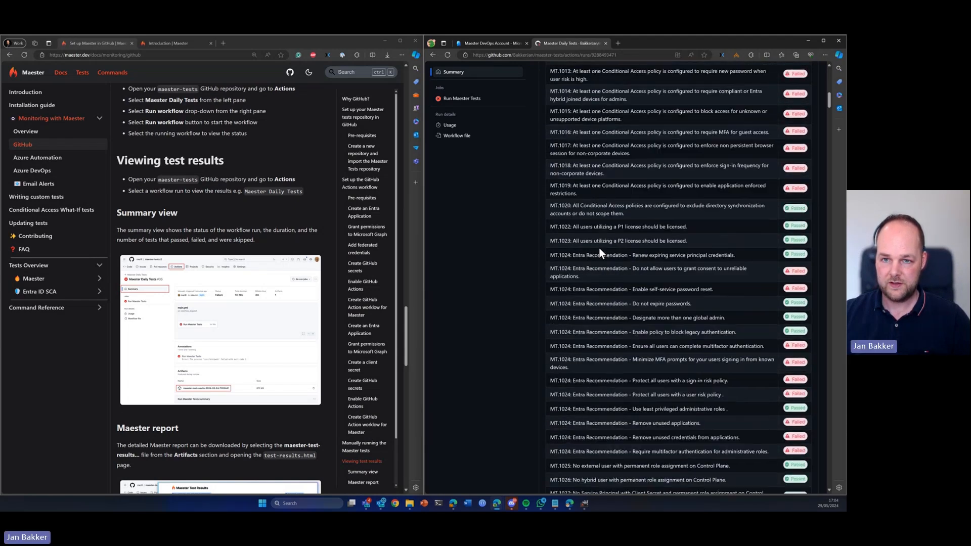
scroll(up, 3)
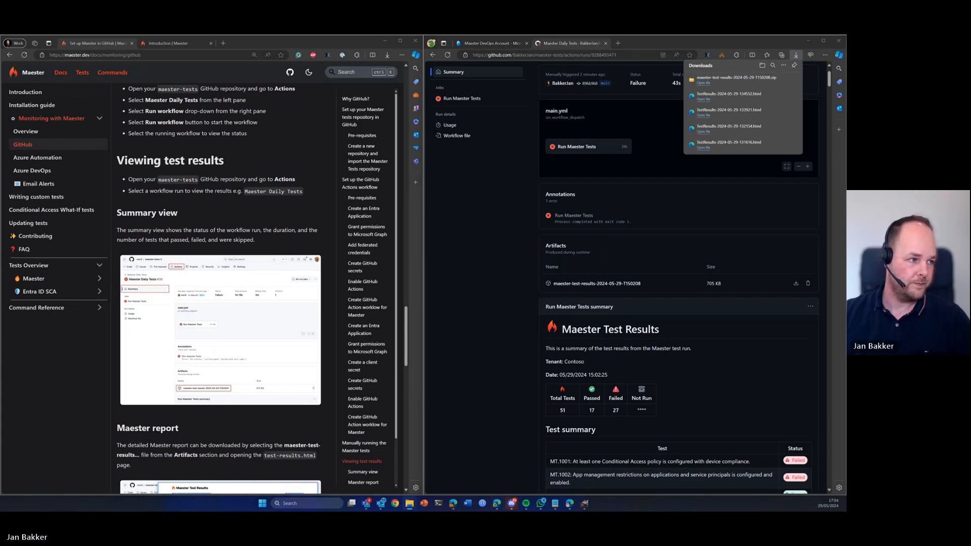
click(703, 82)
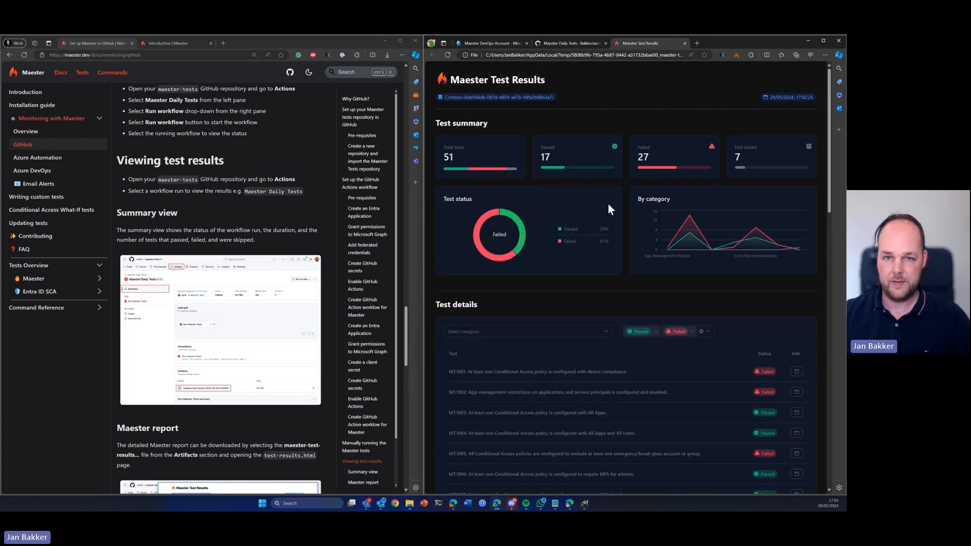
mouse_move(684, 50)
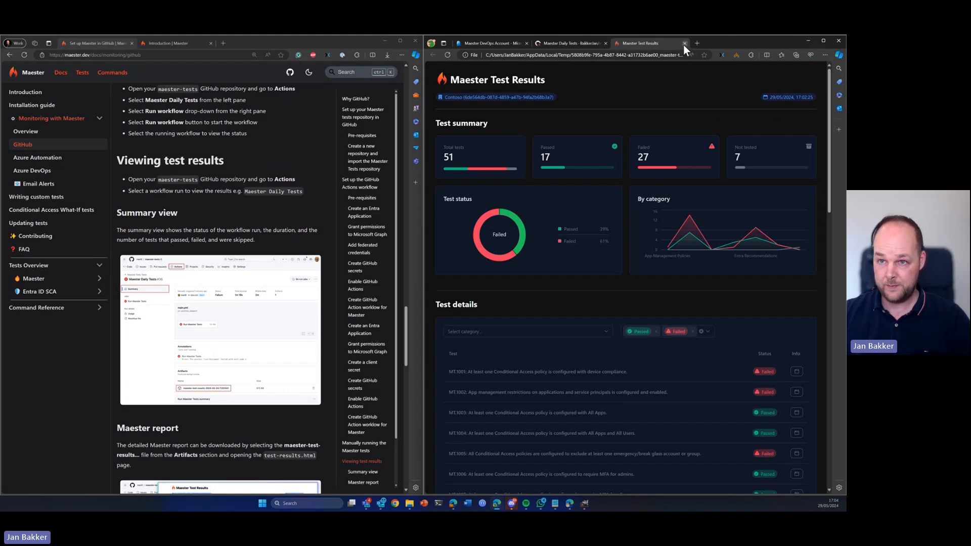
- Close the Maester Test Results tab and scroll the Maester guide's workflow setup section
click(685, 43)
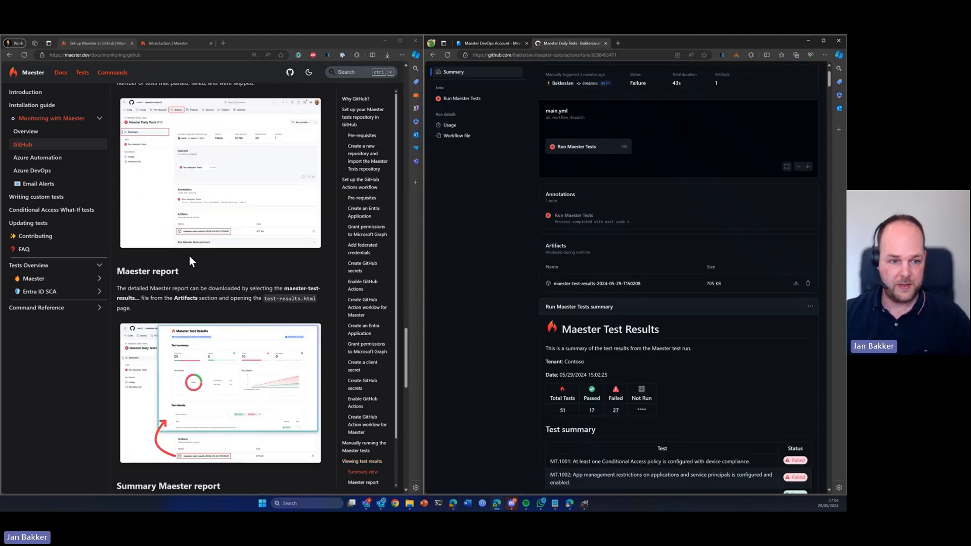
scroll(down, 3)
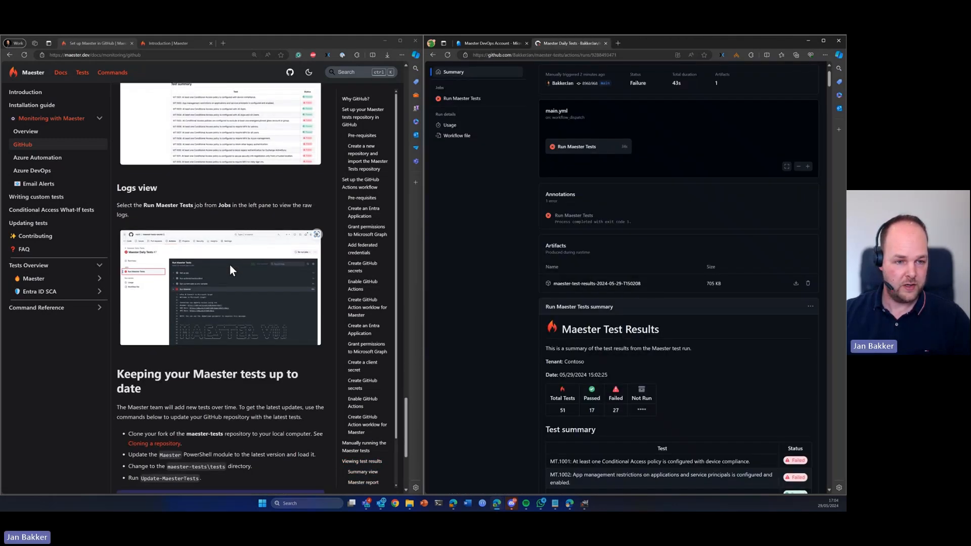
scroll(down, 3)
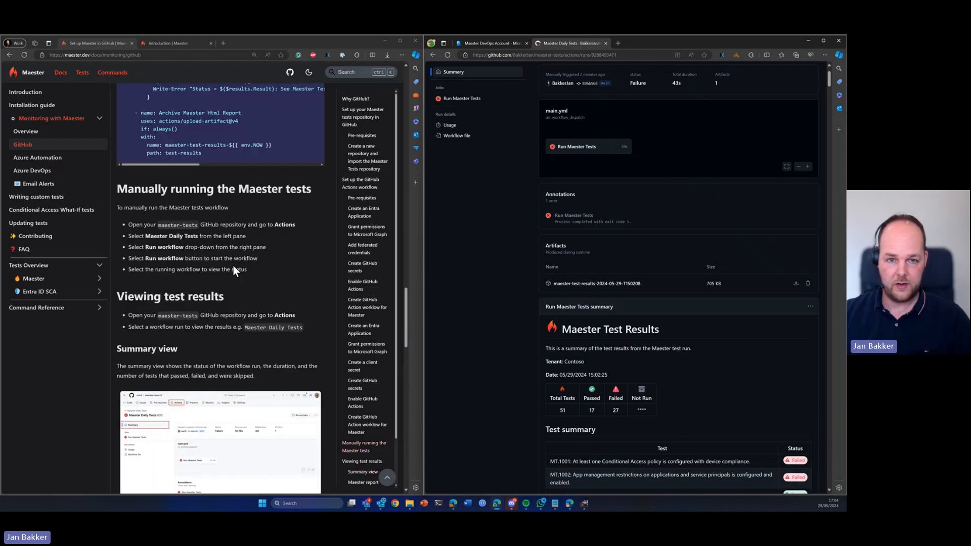
scroll(up, 3)
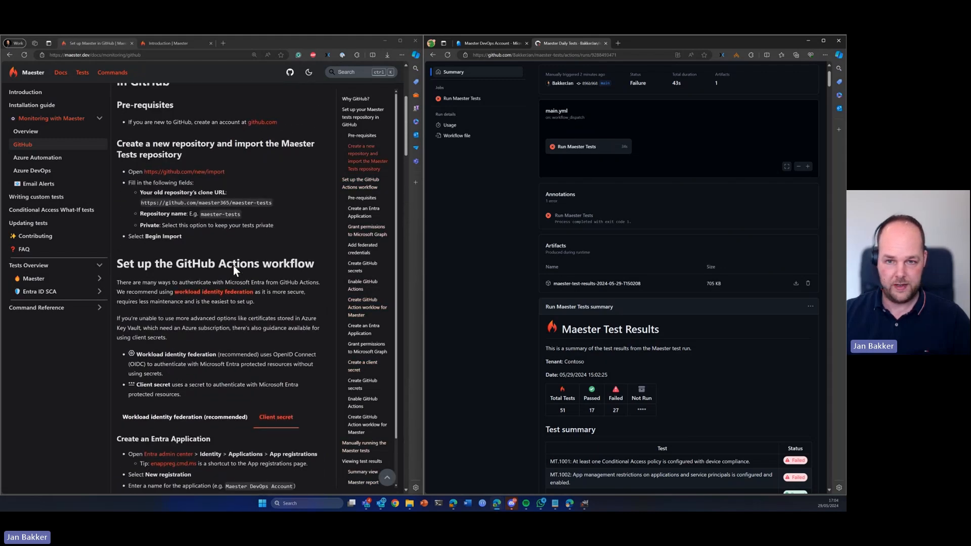